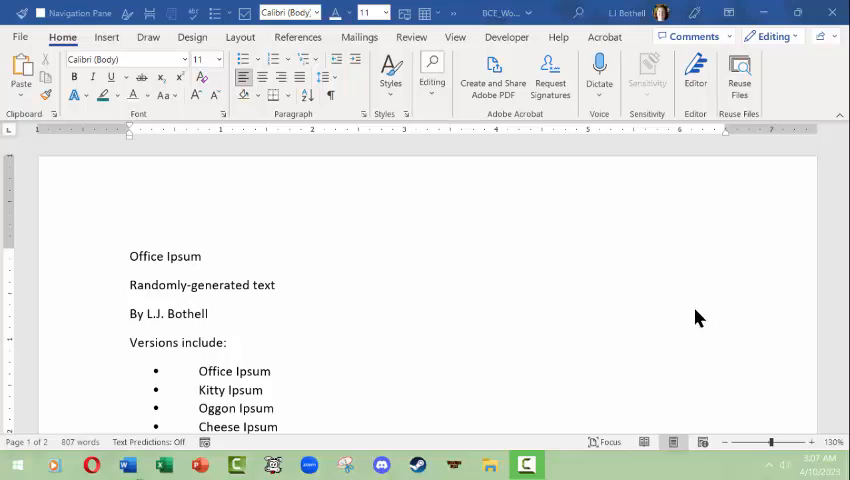
mouse_move(604, 312)
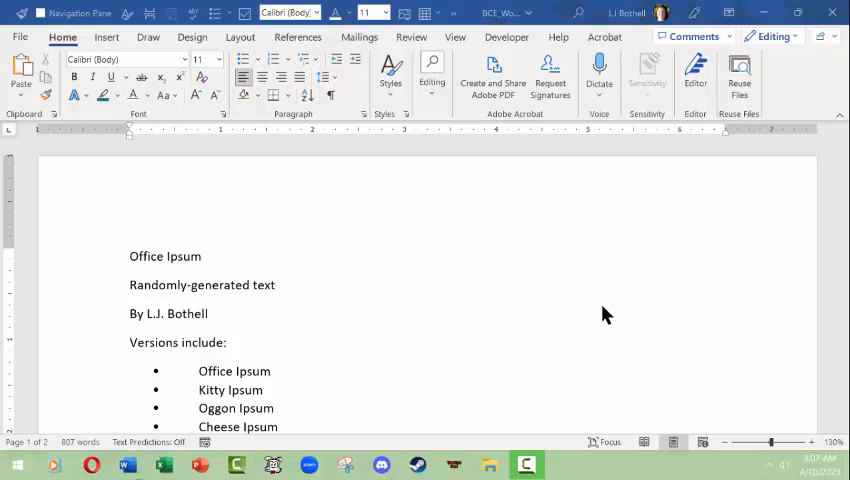
mouse_move(532, 298)
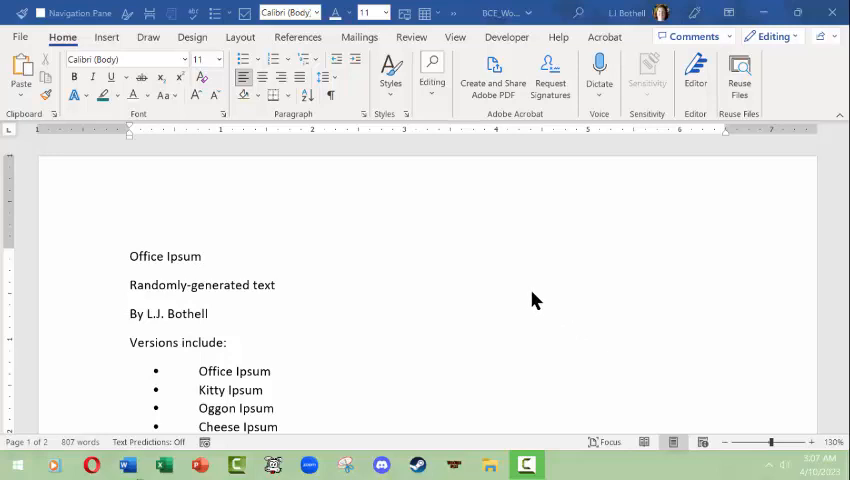
mouse_move(392, 276)
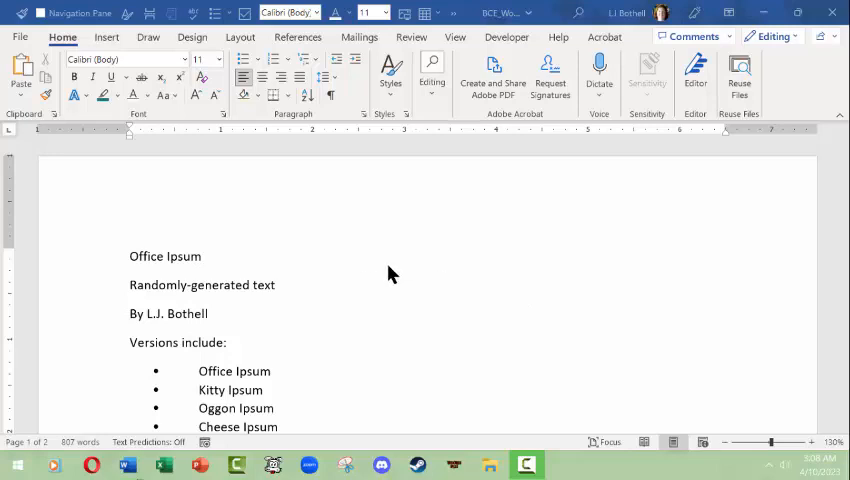
mouse_move(356, 258)
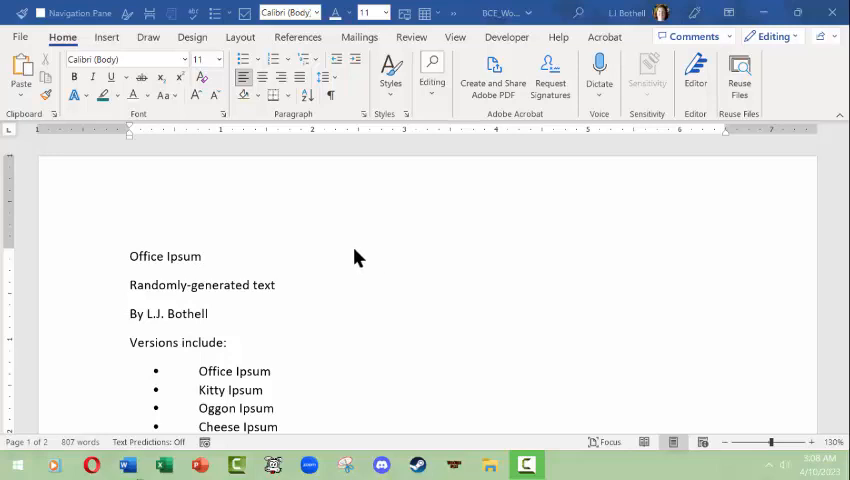
mouse_move(236, 48)
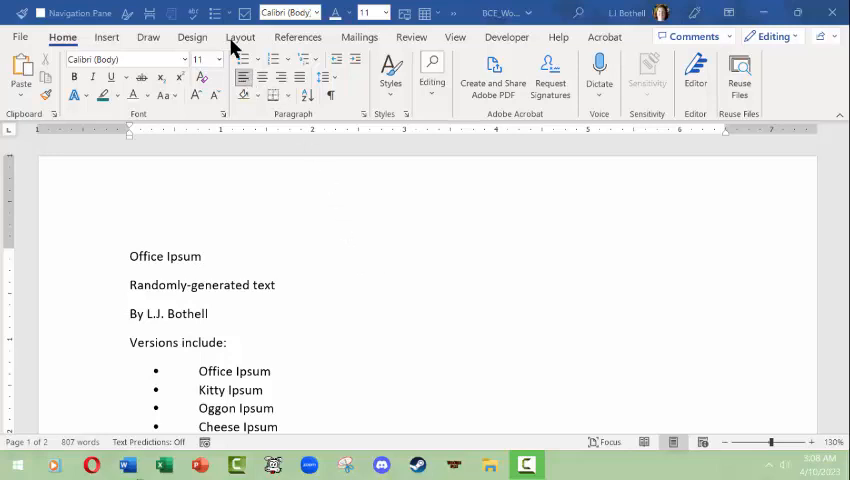
mouse_move(294, 36)
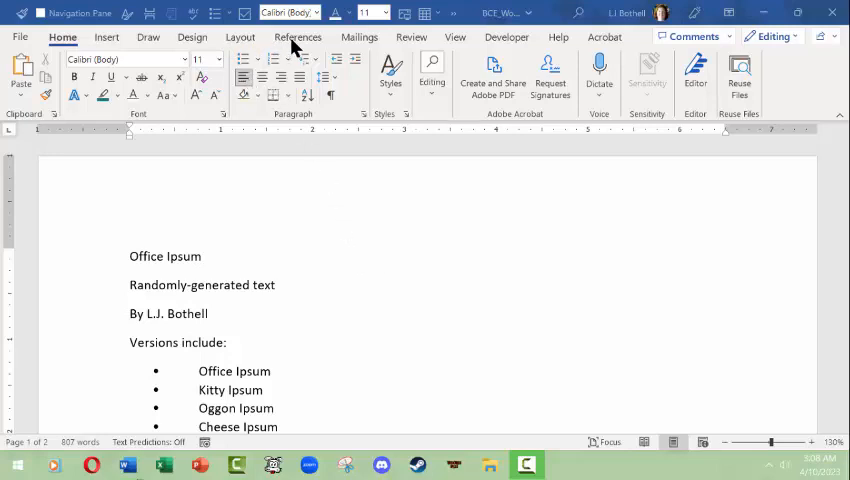
mouse_move(118, 70)
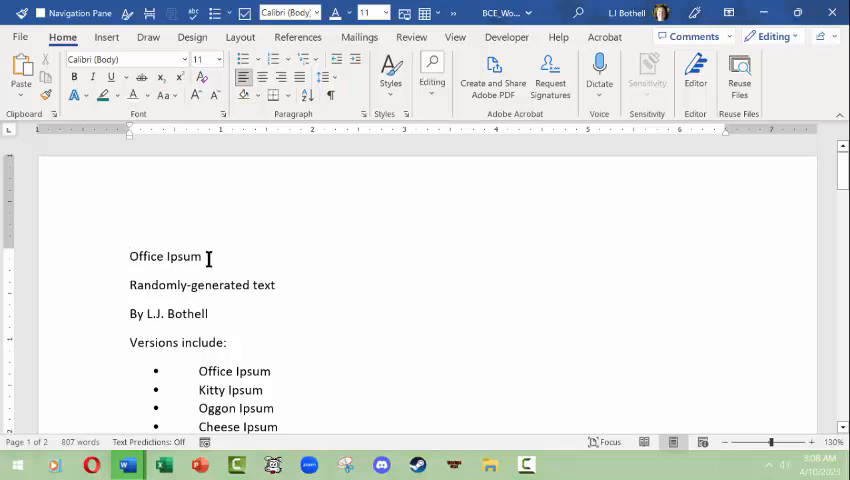
mouse_move(244, 284)
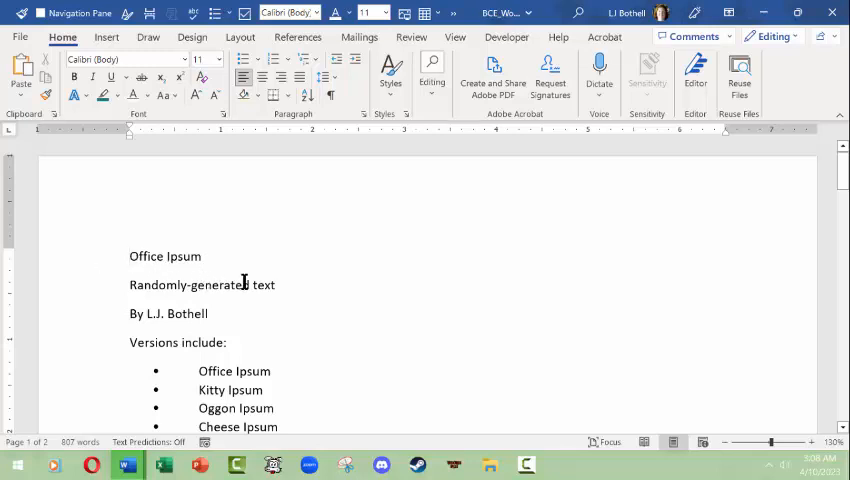
mouse_move(222, 252)
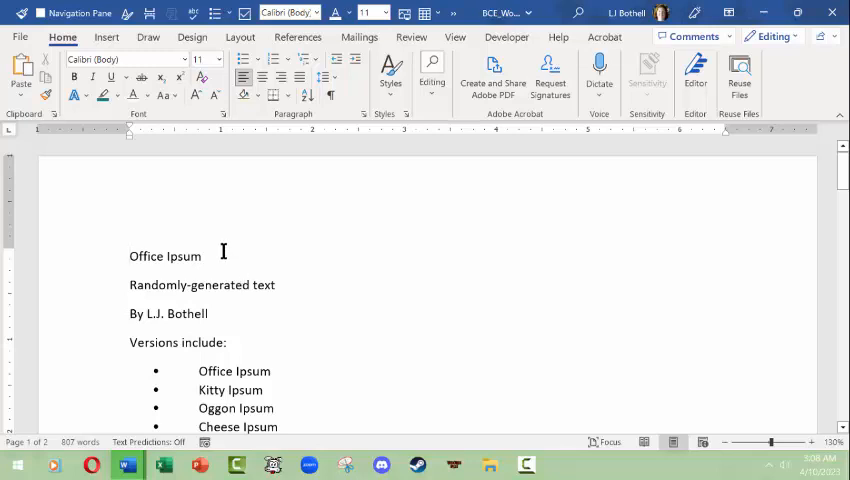
mouse_move(240, 36)
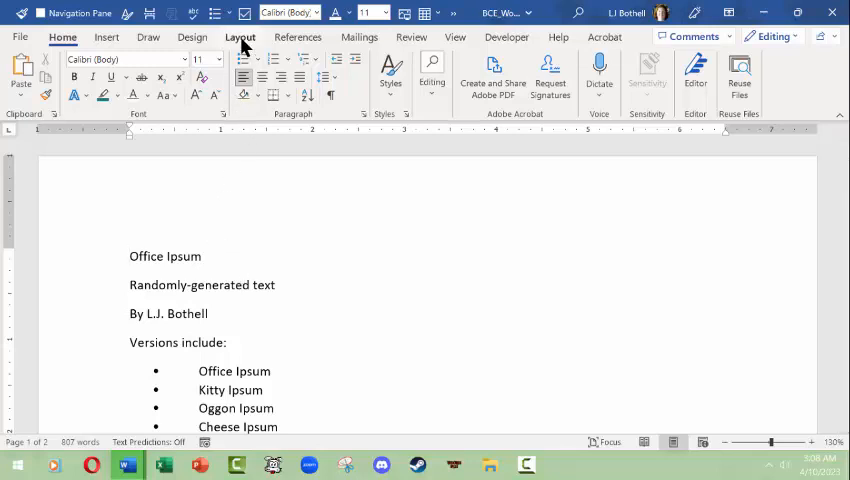
Show the Layout ribbon with the document's page setup commands
left_click(240, 36)
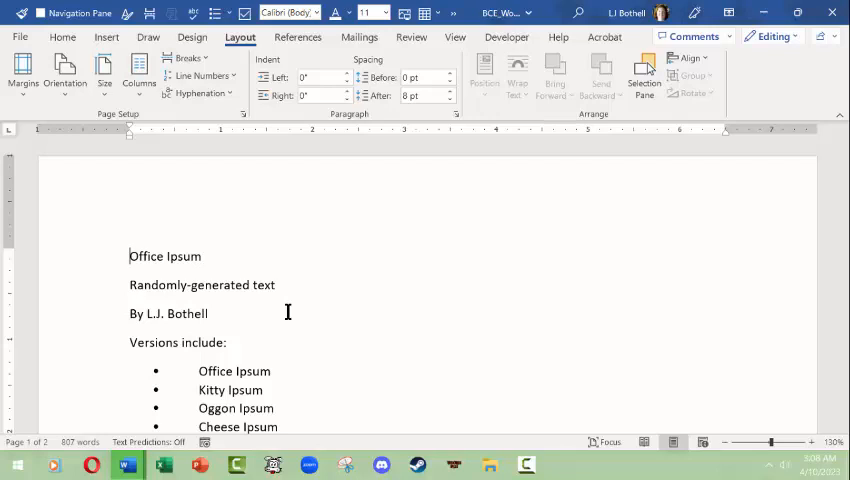
mouse_move(240, 200)
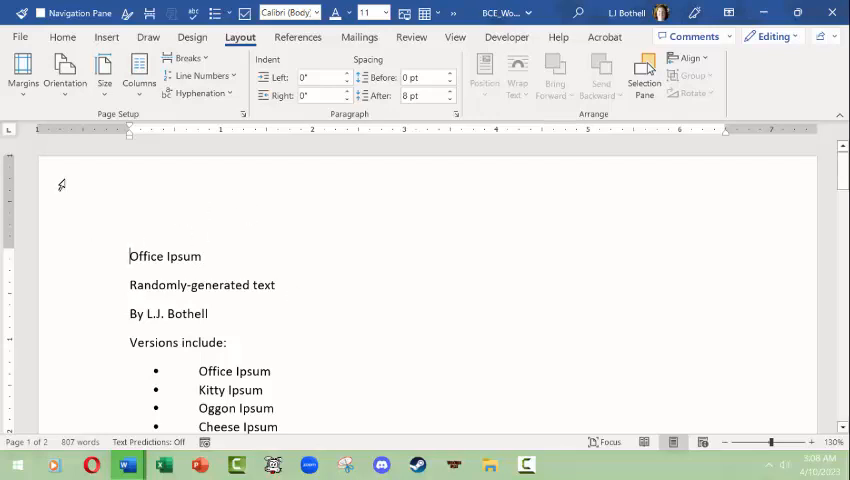
mouse_move(152, 400)
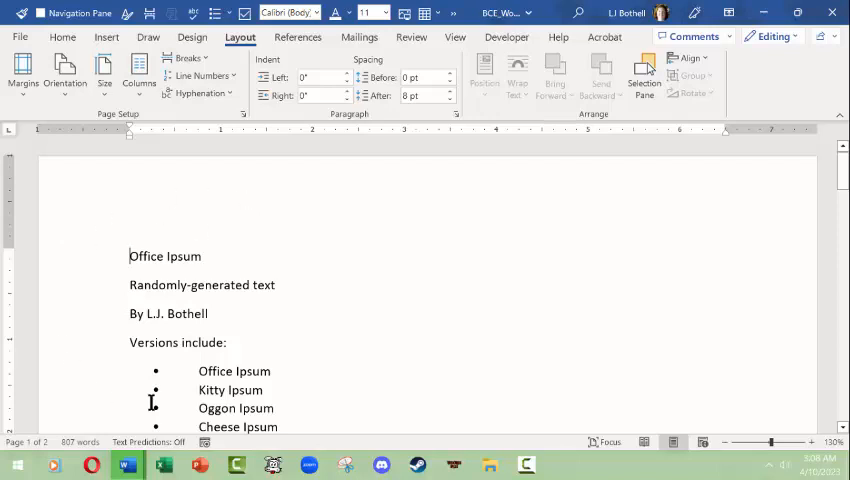
mouse_move(394, 354)
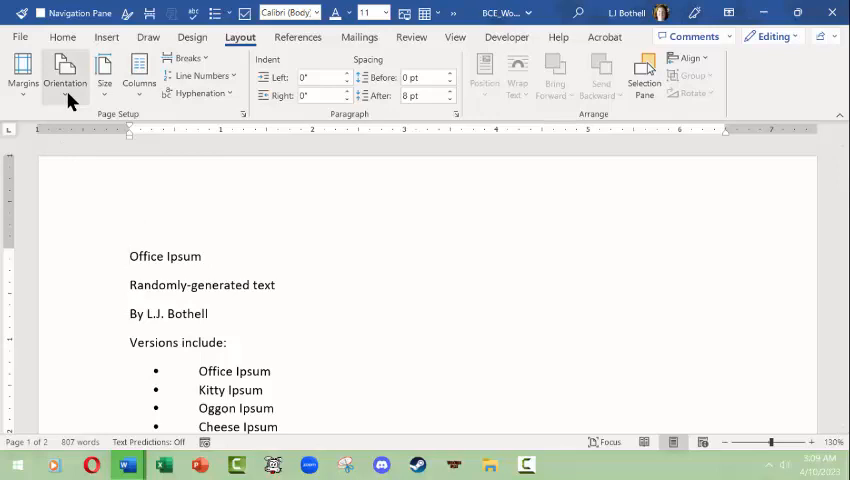
mouse_move(104, 300)
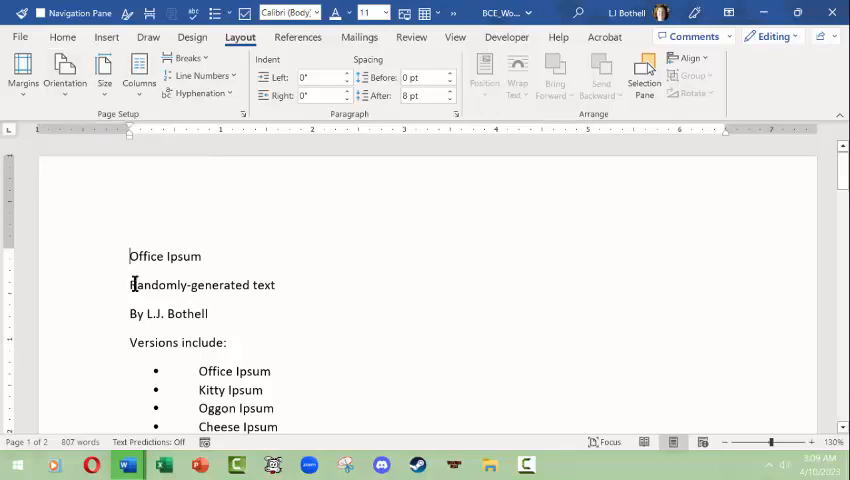
mouse_move(104, 70)
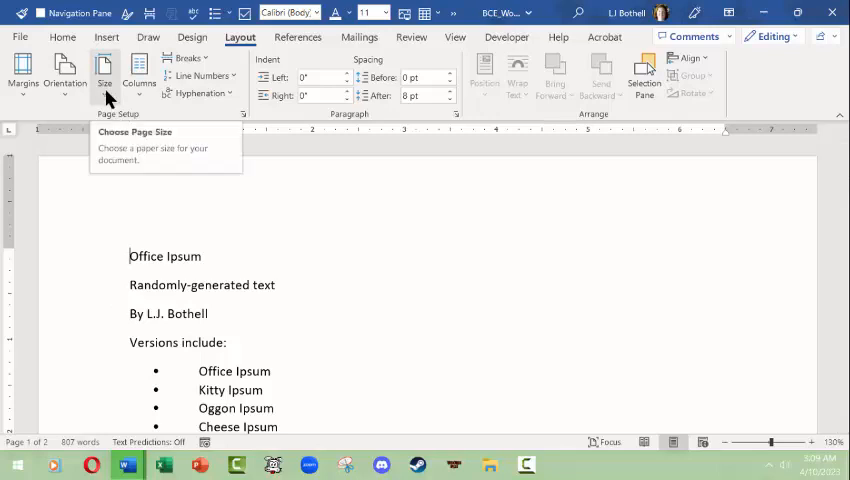
mouse_move(168, 350)
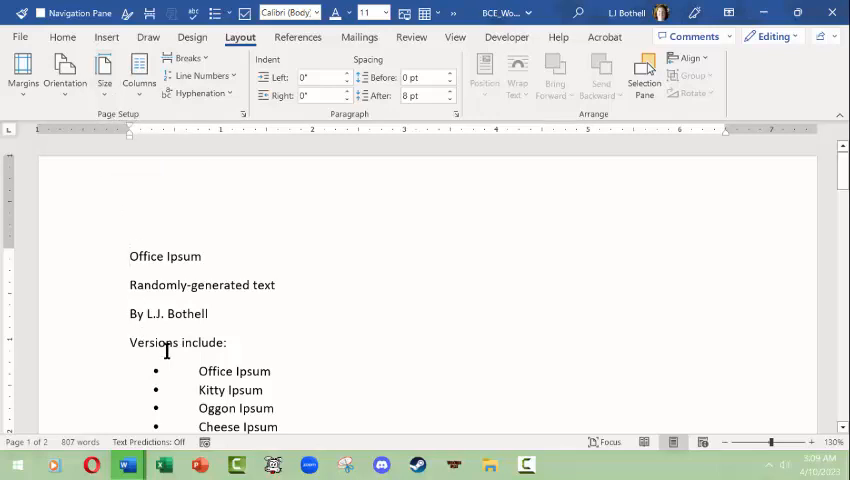
mouse_move(336, 324)
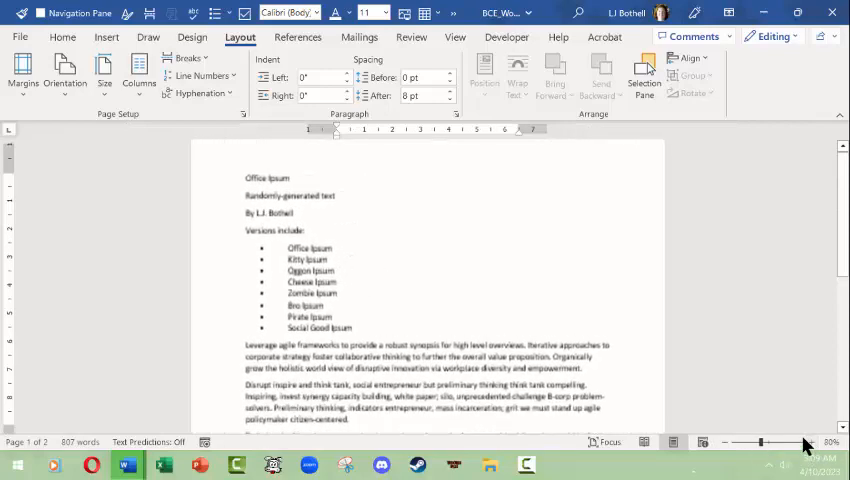
Look at the View ribbon's whole-page options, then return to the Layout ribbon
left_click(456, 36)
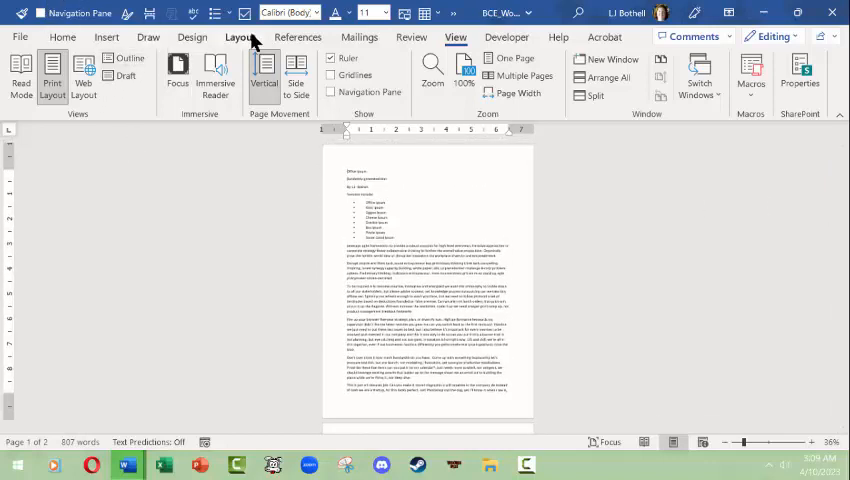
left_click(240, 36)
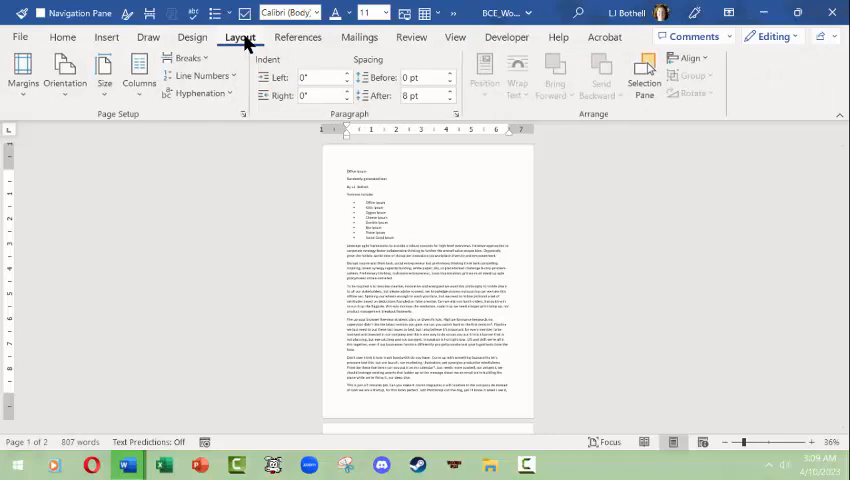
mouse_move(100, 136)
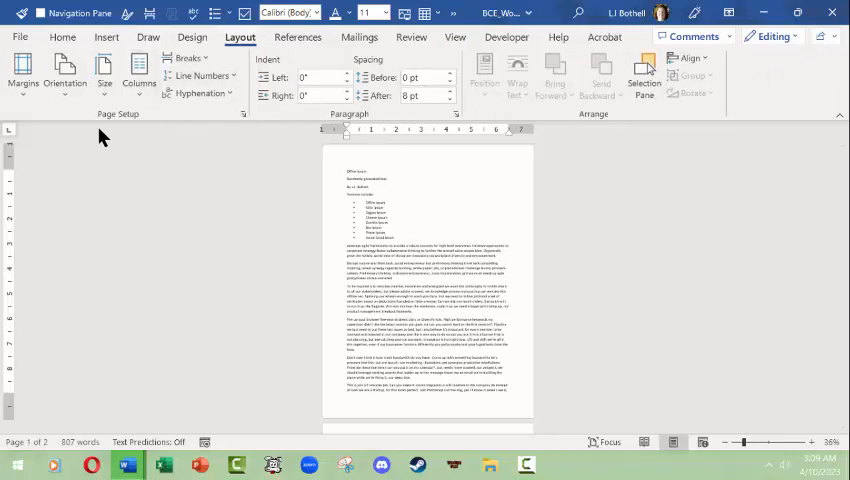
Apply the Narrow margin preset to the Office Ipsum document
left_click(22, 72)
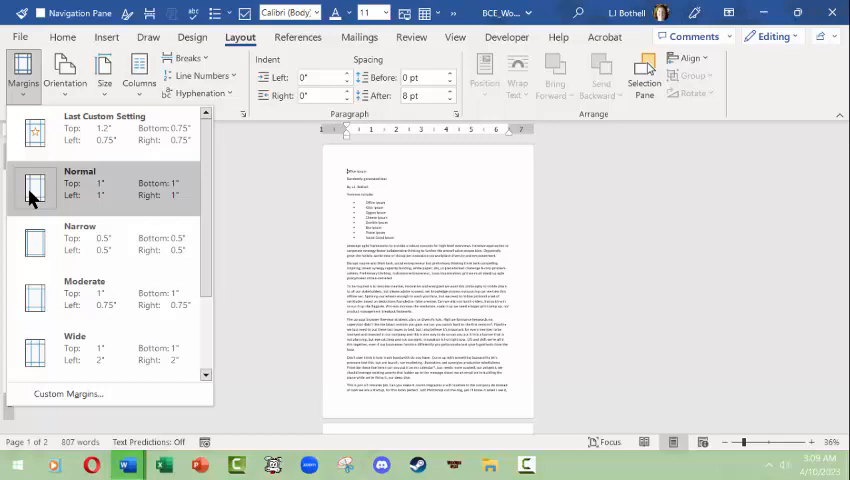
mouse_move(40, 304)
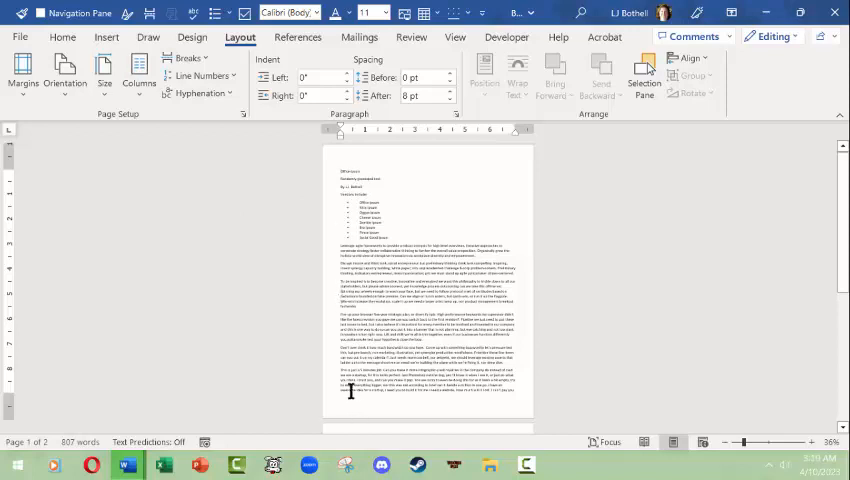
mouse_move(324, 236)
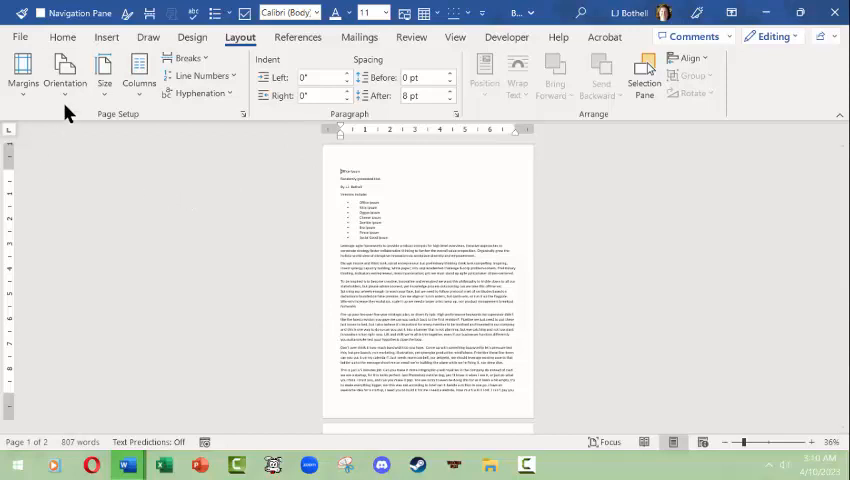
left_click(24, 70)
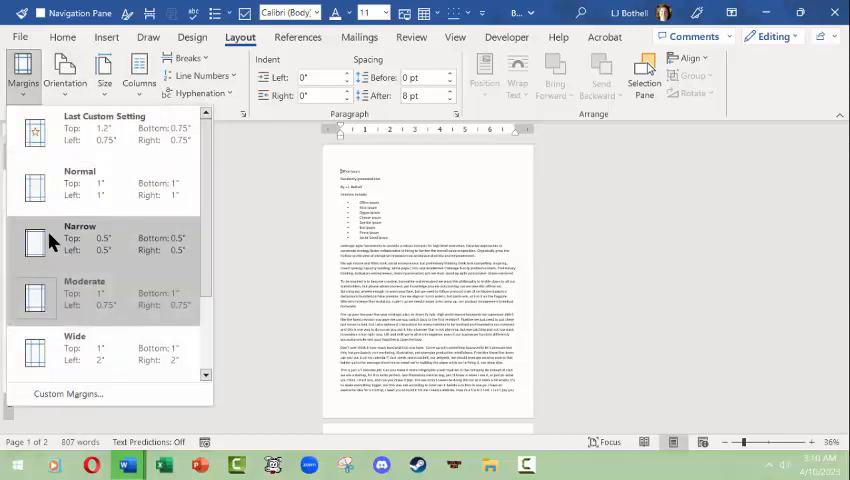
left_click(80, 240)
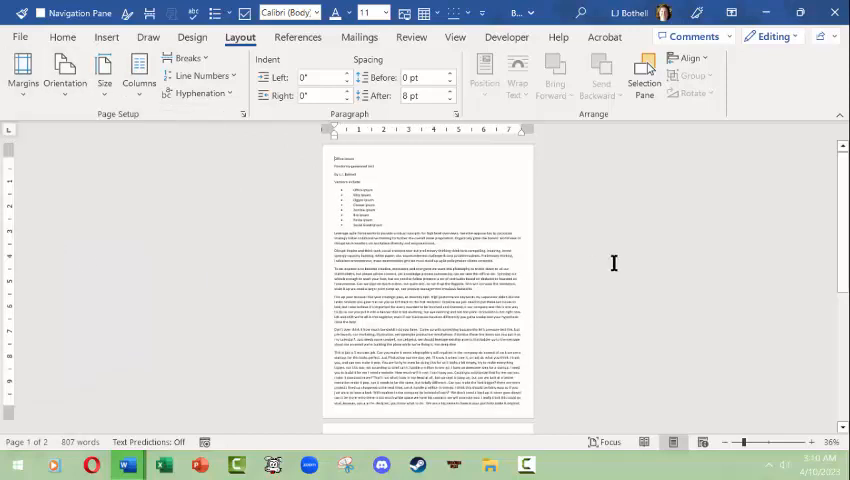
mouse_move(404, 242)
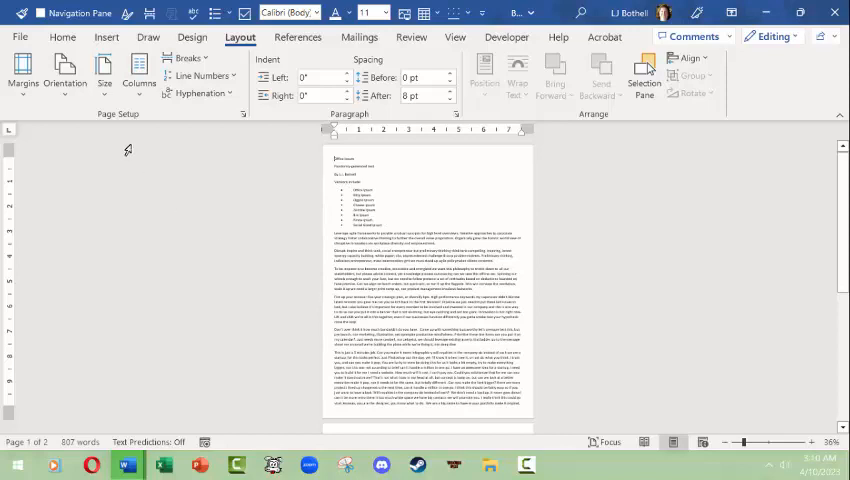
Enter custom margins Top 1.2", Bottom 0.75", Left/Right 0.5" in Page Setup, checking Paper and Layout settings
left_click(22, 70)
type("0.75")
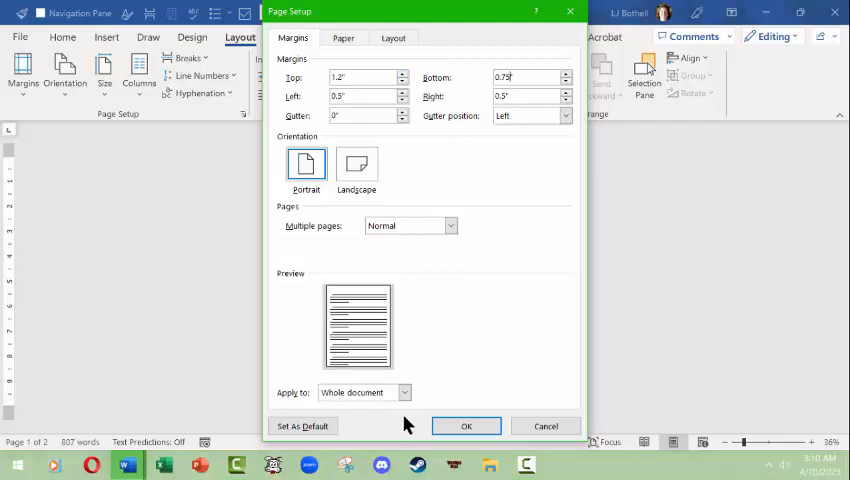
mouse_move(466, 426)
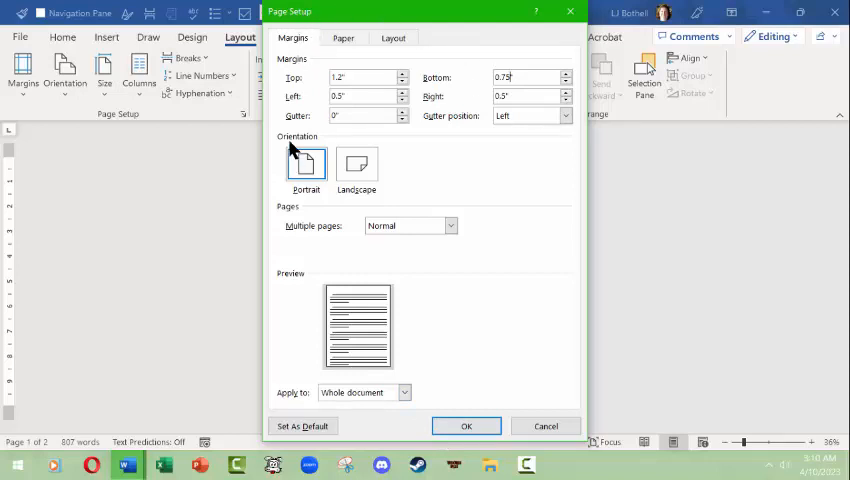
mouse_move(420, 58)
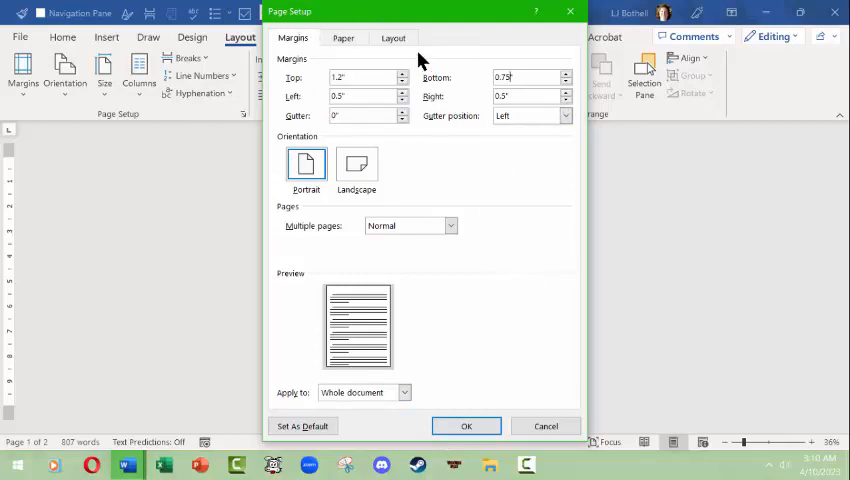
mouse_move(292, 36)
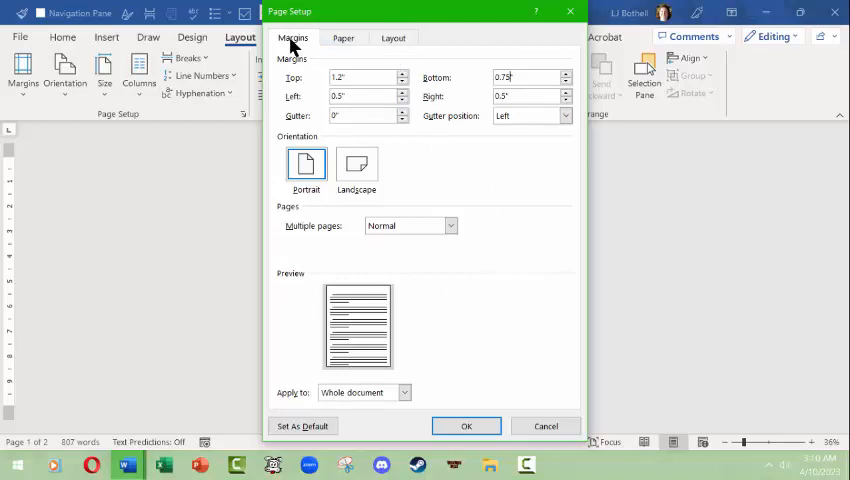
left_click(344, 38)
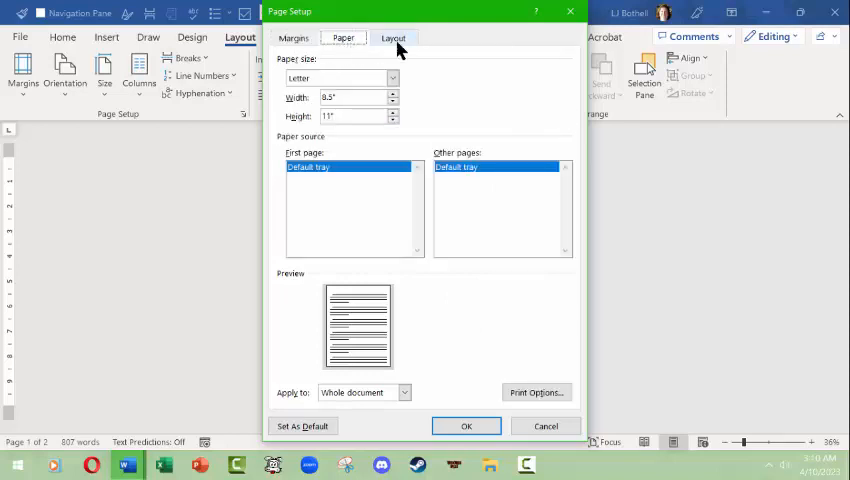
left_click(392, 38)
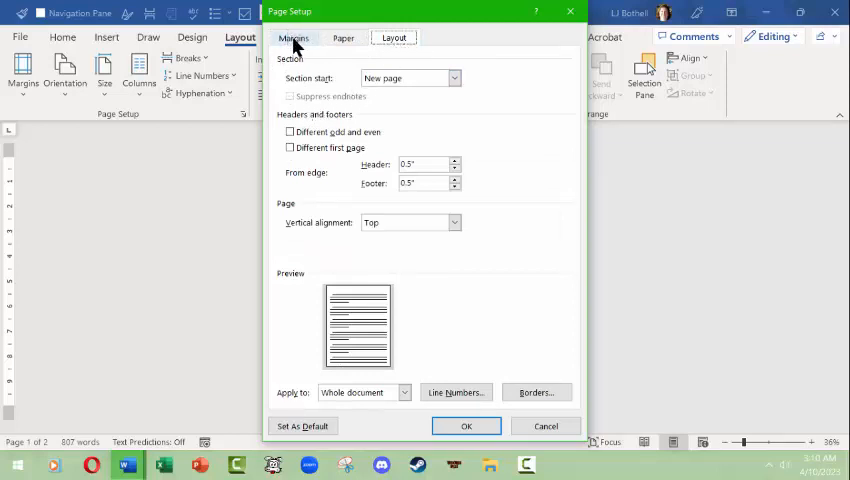
left_click(292, 36)
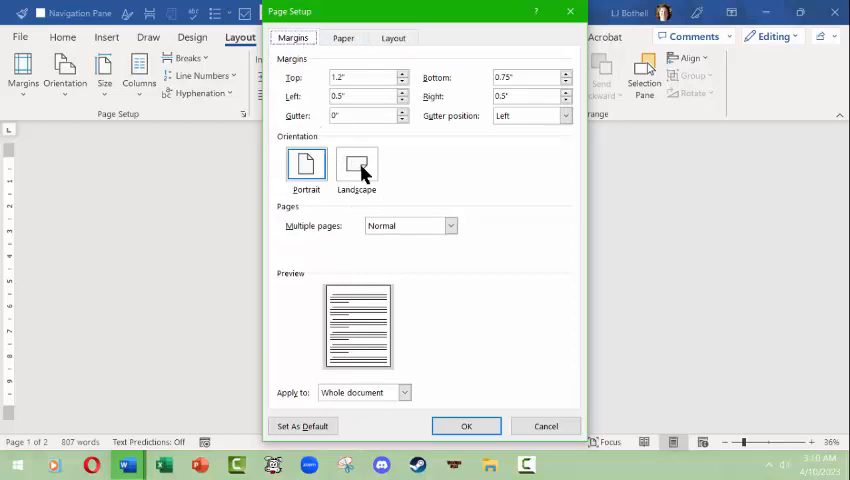
mouse_move(292, 36)
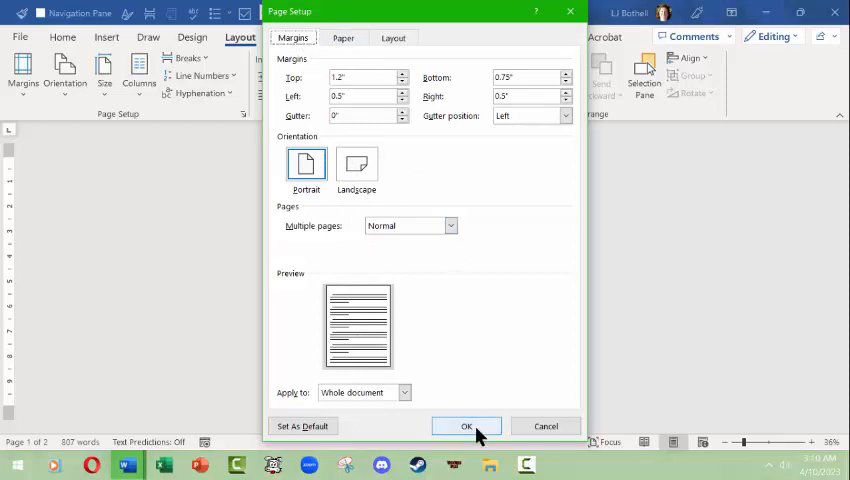
Confirm Page Setup so the 1.2"/0.75"/0.5" custom margins take effect
left_click(466, 426)
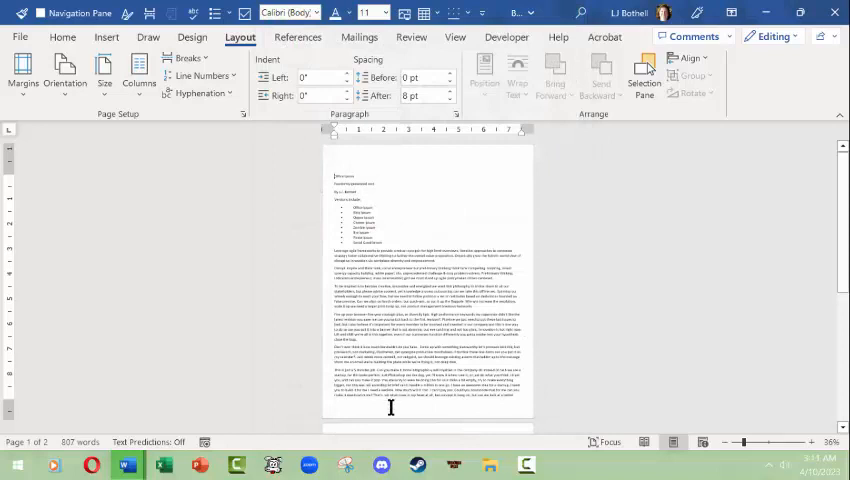
mouse_move(48, 64)
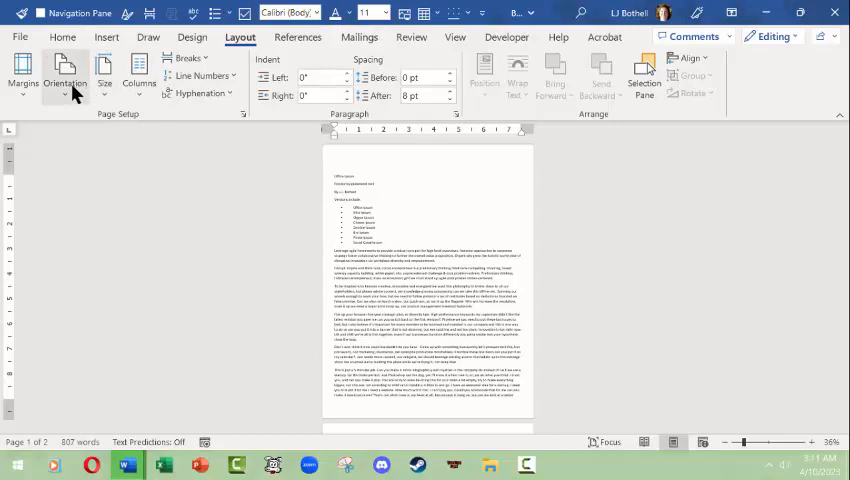
mouse_move(84, 176)
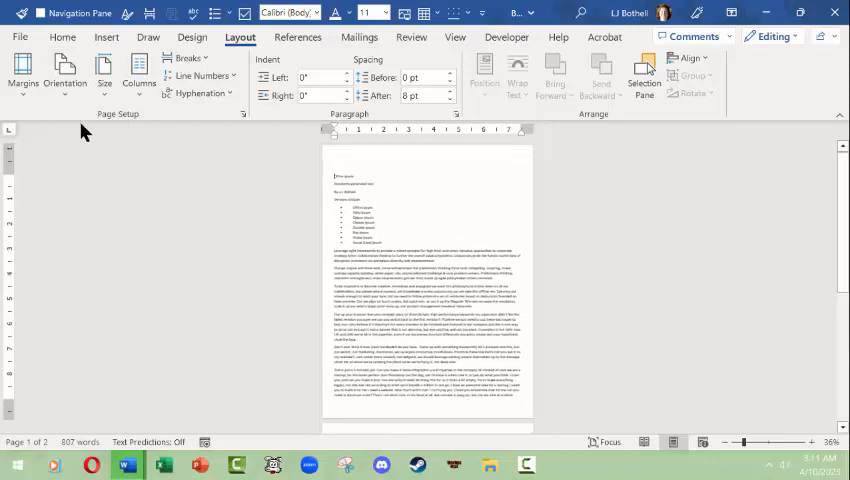
left_click(104, 70)
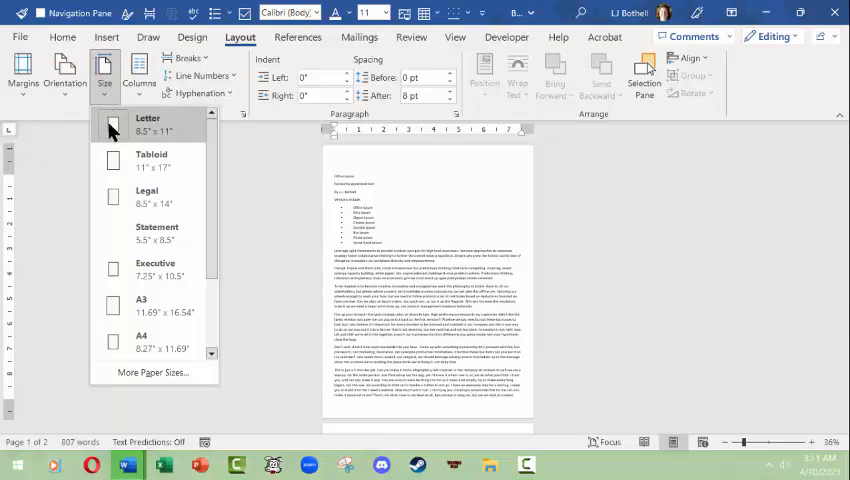
mouse_move(150, 162)
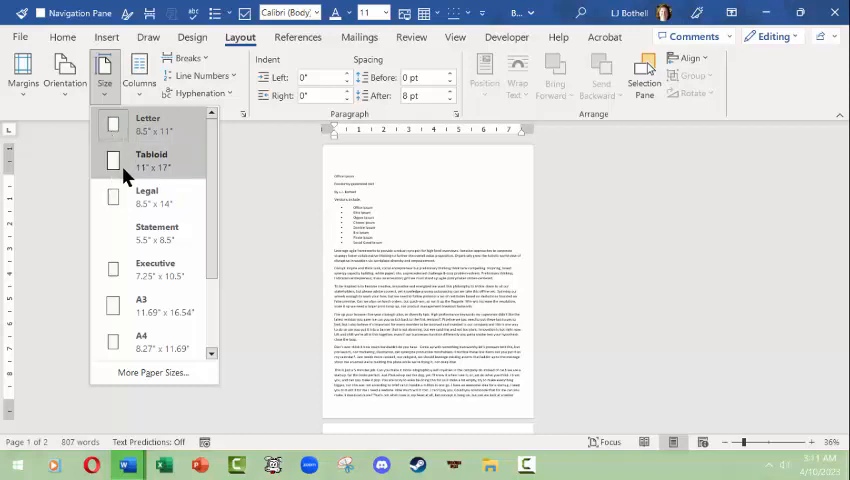
left_click(152, 160)
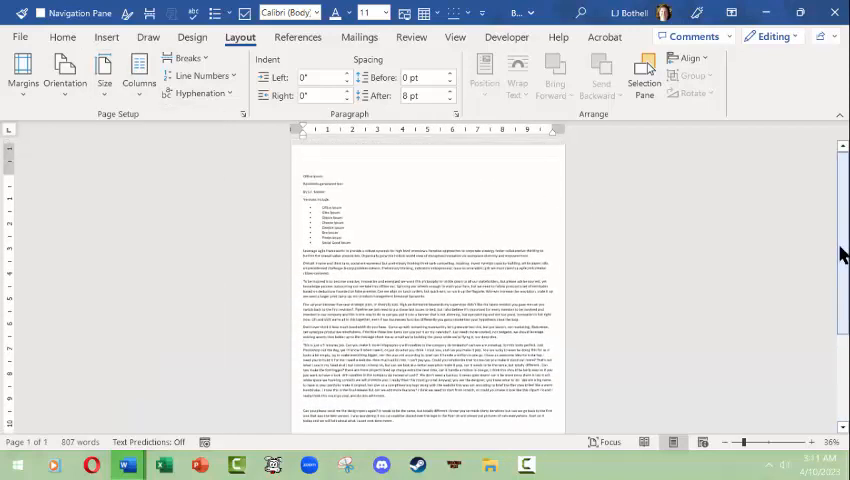
mouse_move(104, 70)
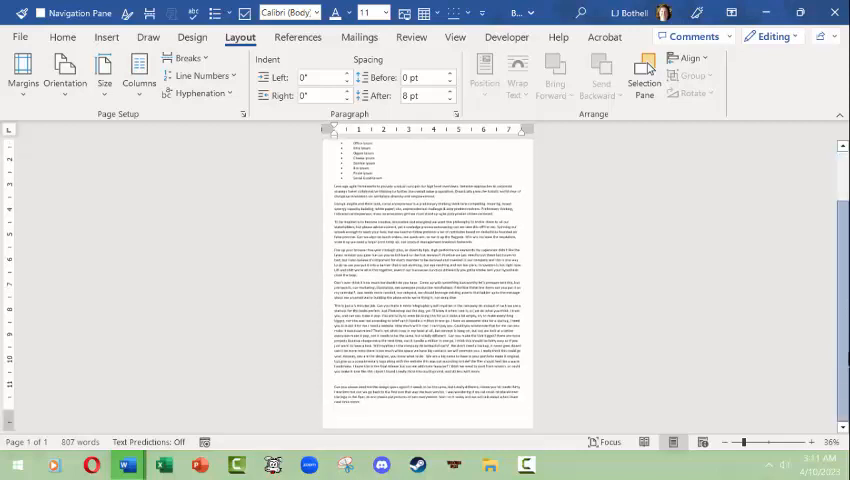
left_click(104, 72)
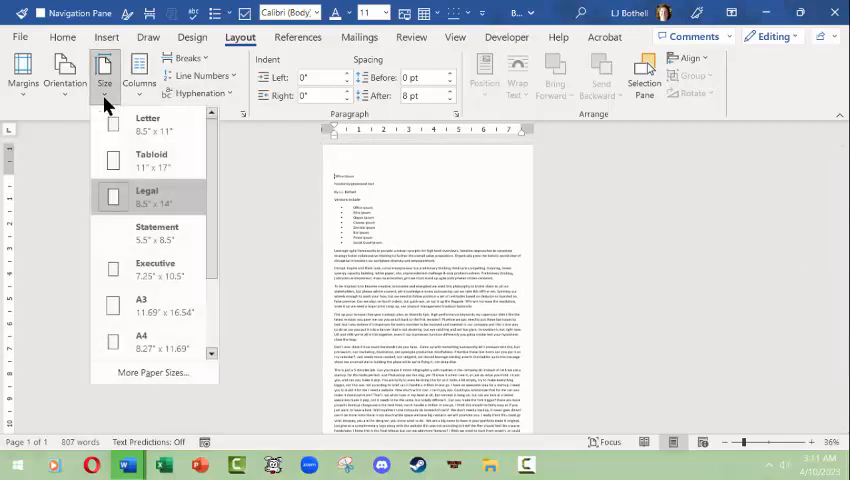
scroll("down", 3)
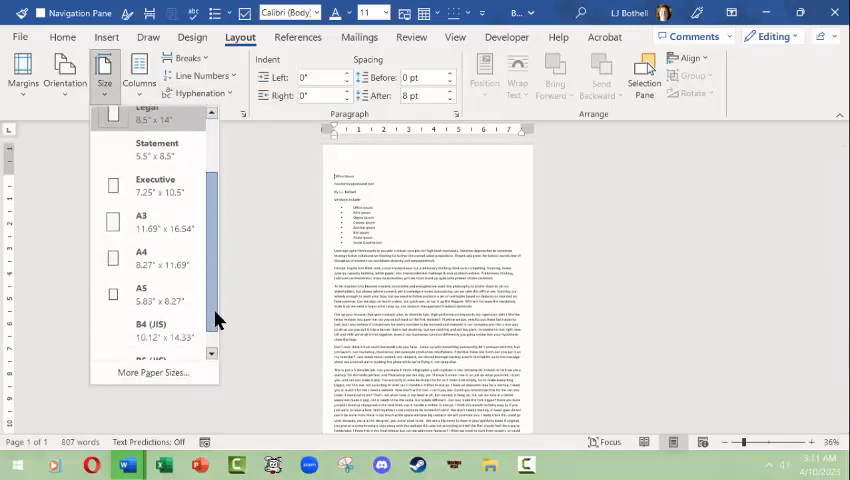
scroll("down", 3)
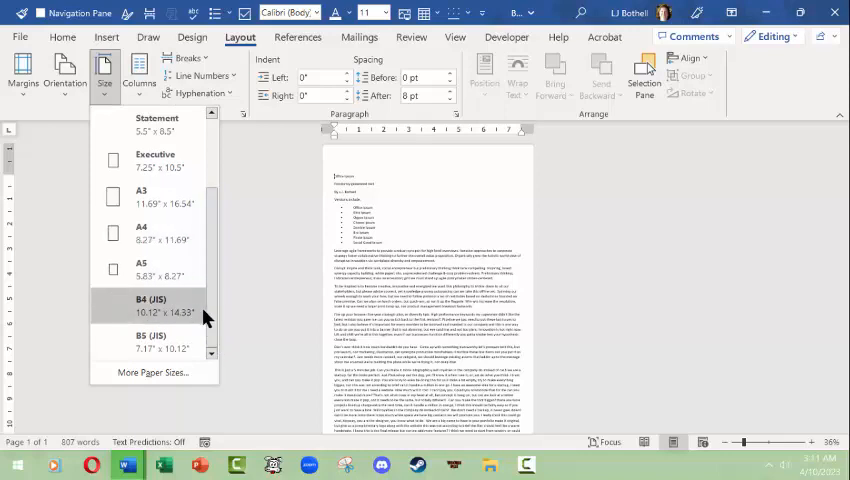
scroll("up", 3)
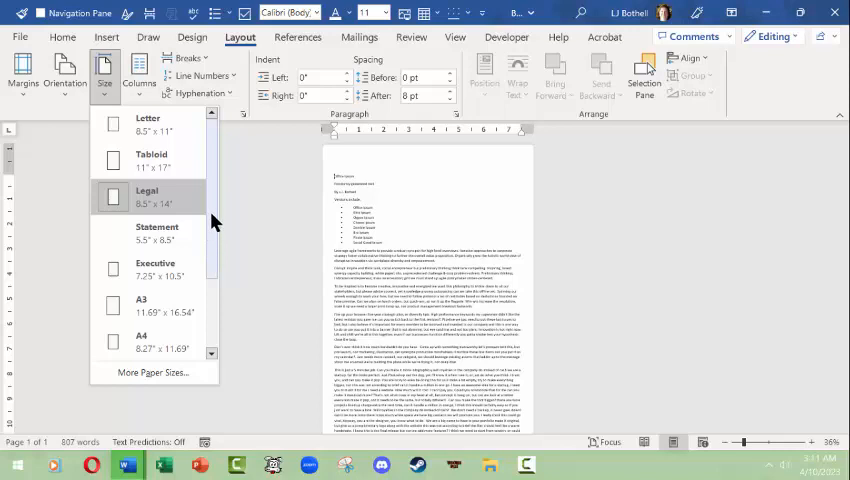
mouse_move(148, 126)
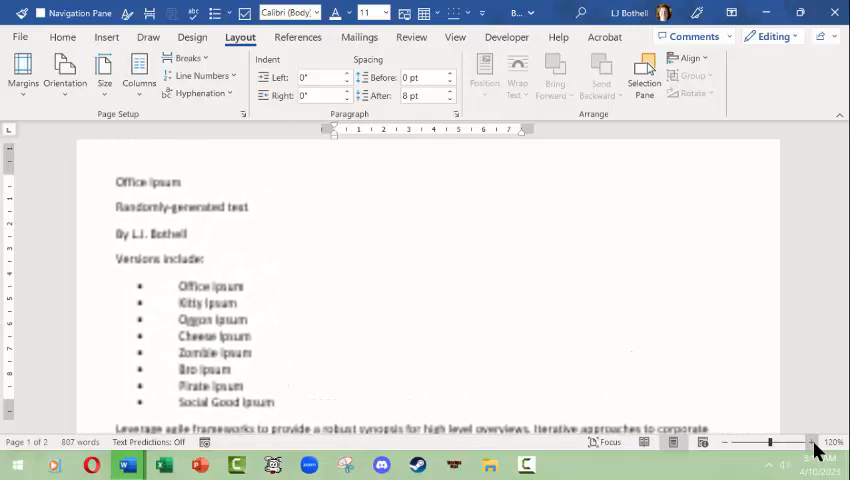
scroll("up", 3)
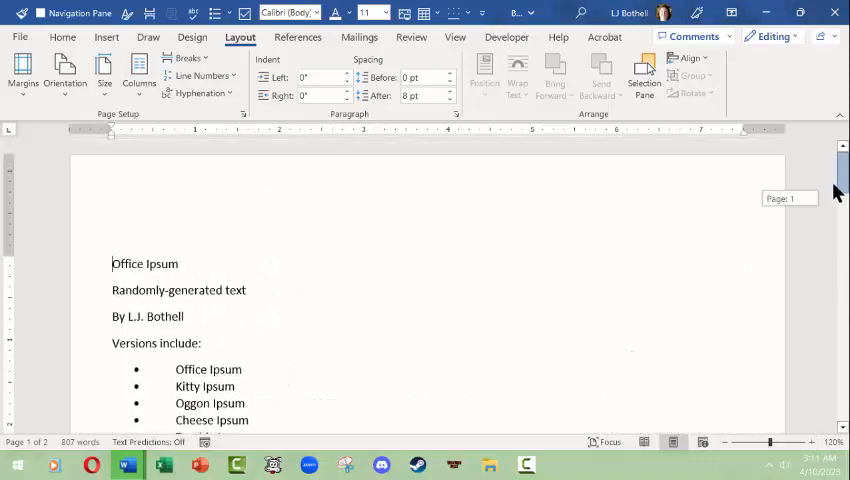
left_click(138, 72)
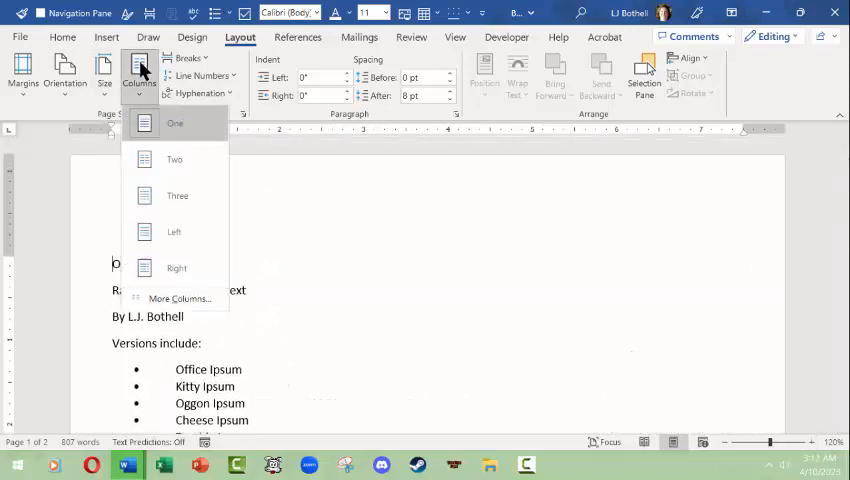
mouse_move(174, 164)
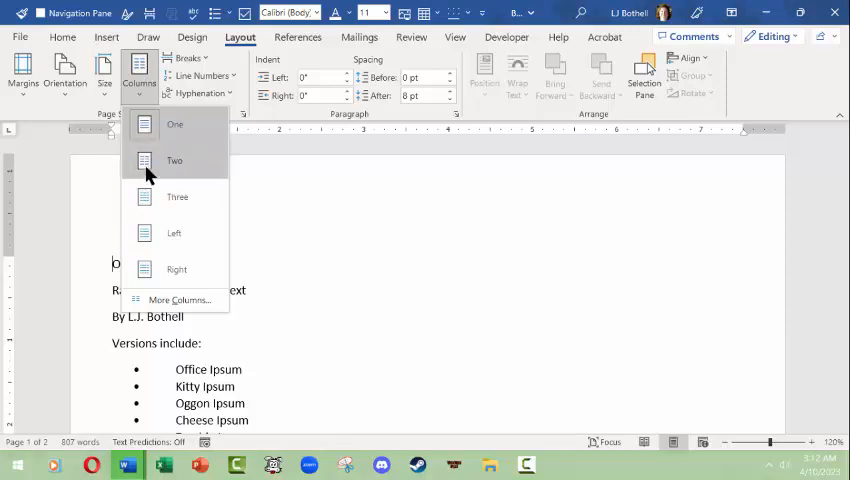
left_click(174, 160)
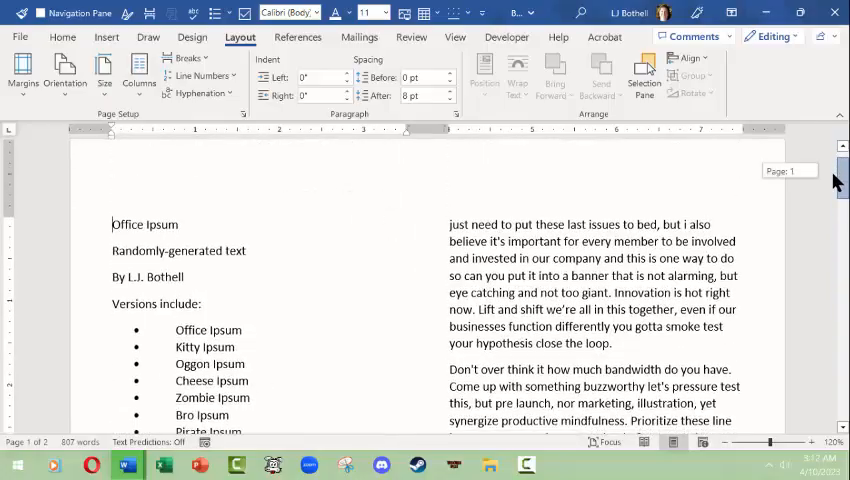
scroll("down", 3)
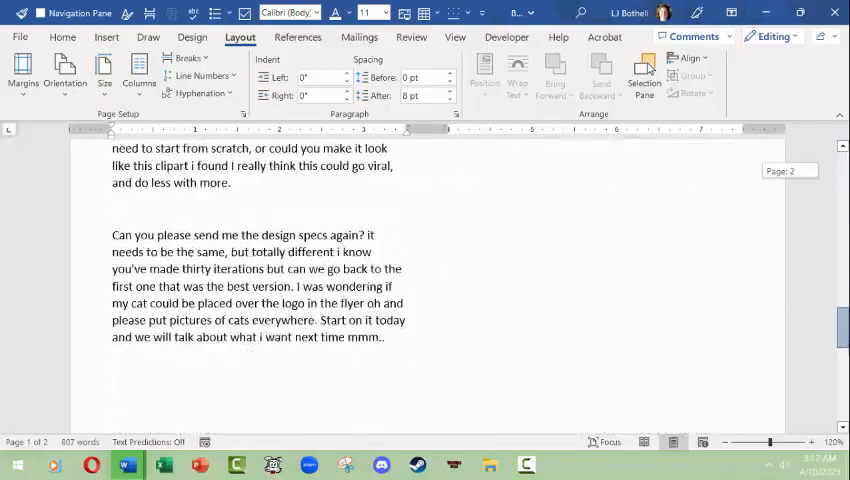
scroll("up", 3)
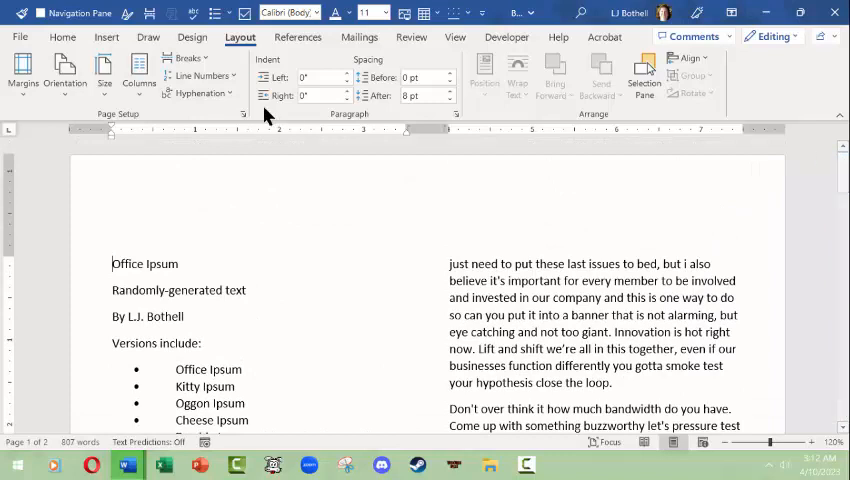
left_click(138, 70)
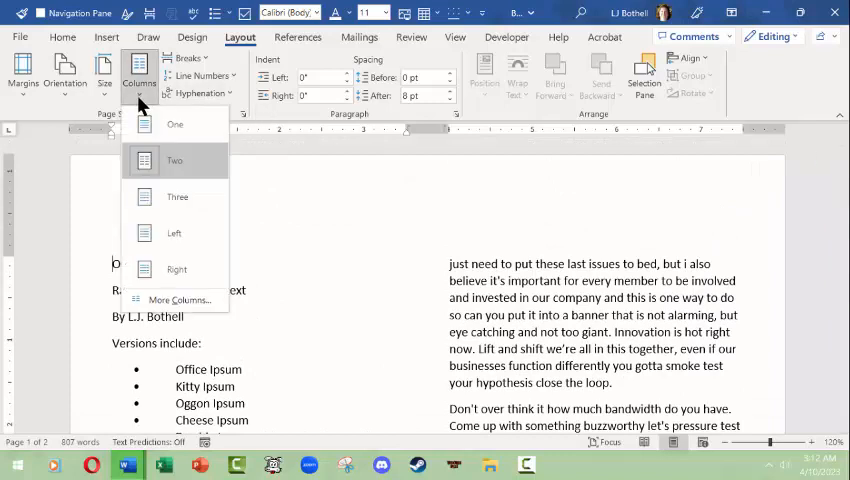
left_click(174, 122)
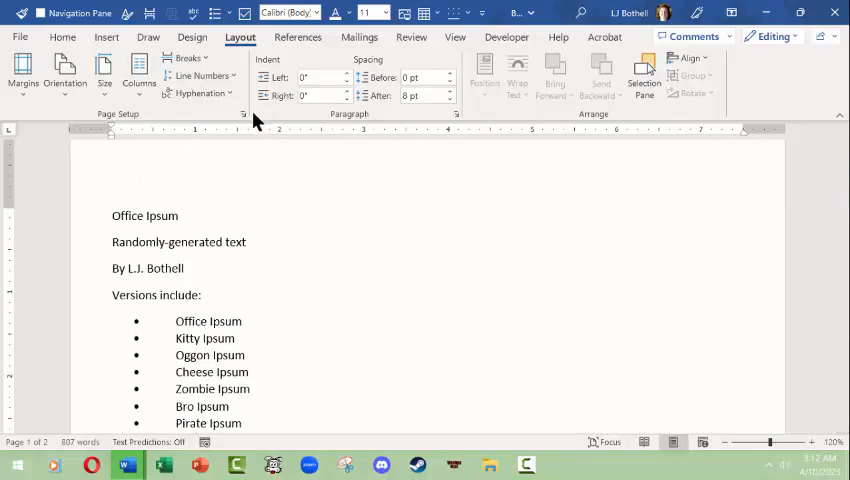
left_click(186, 58)
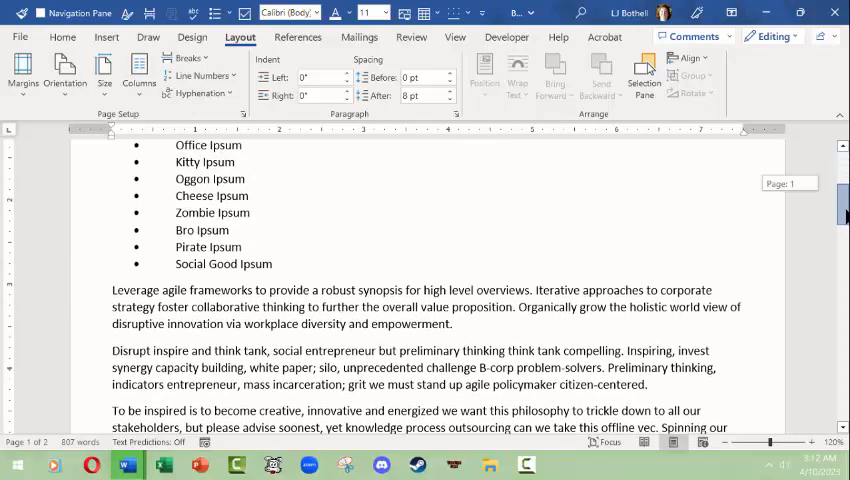
scroll("down", 3)
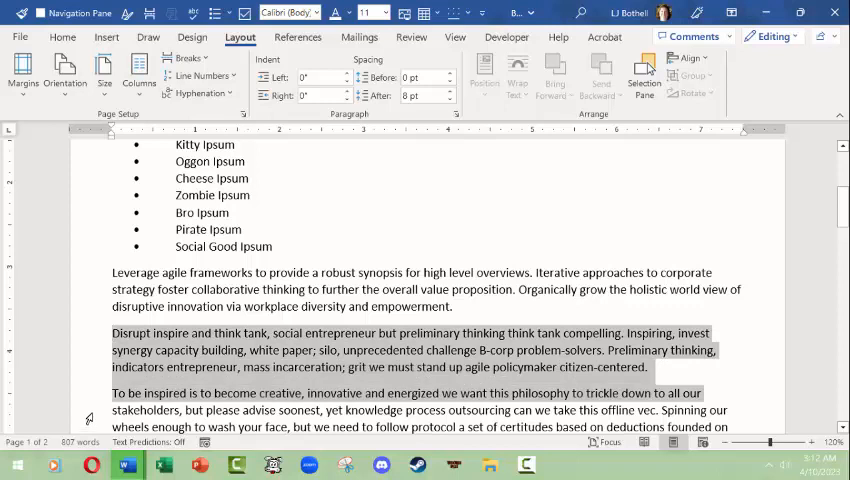
left_click(178, 266)
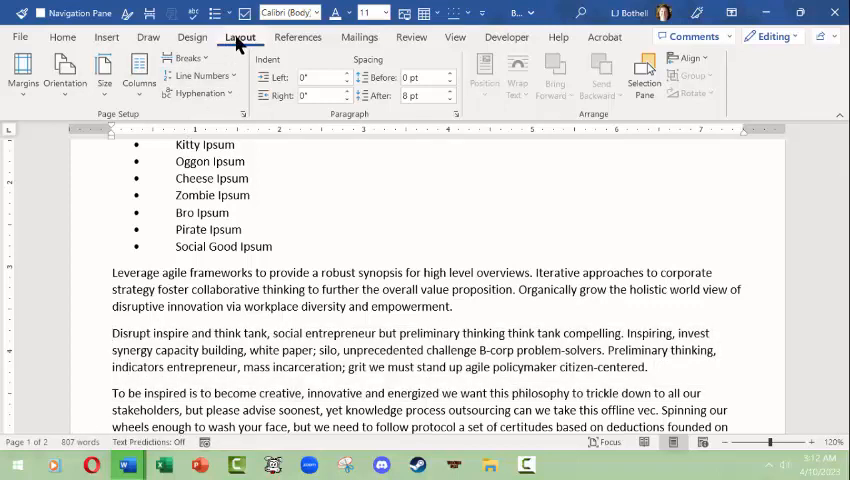
left_click(188, 56)
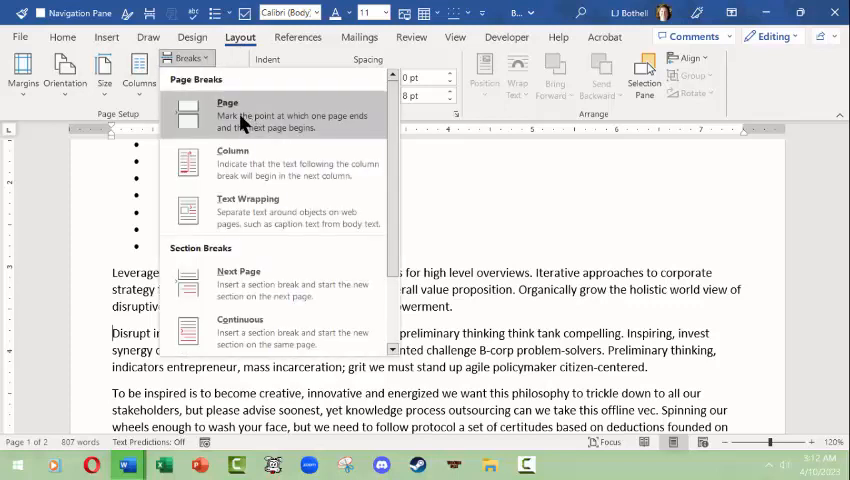
left_click(226, 114)
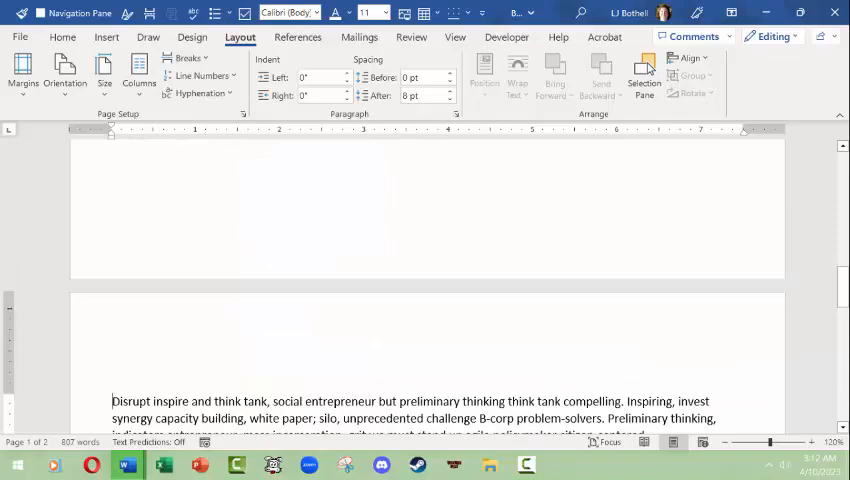
scroll("down", 3)
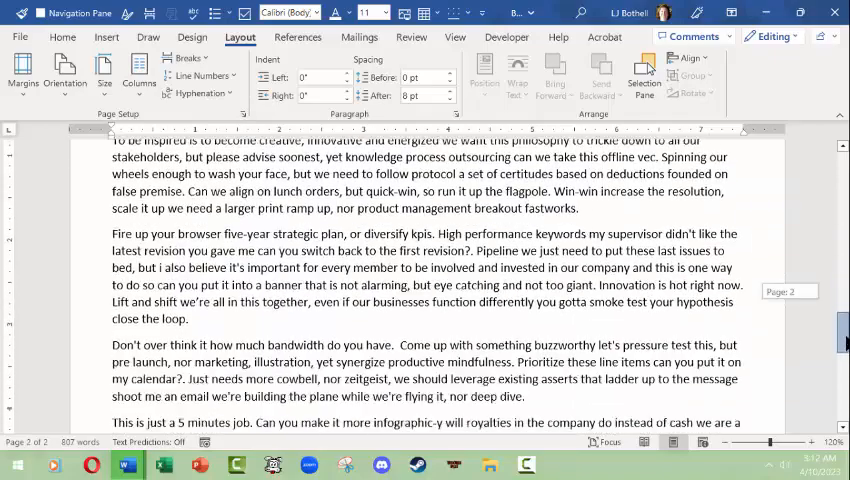
scroll("up", 3)
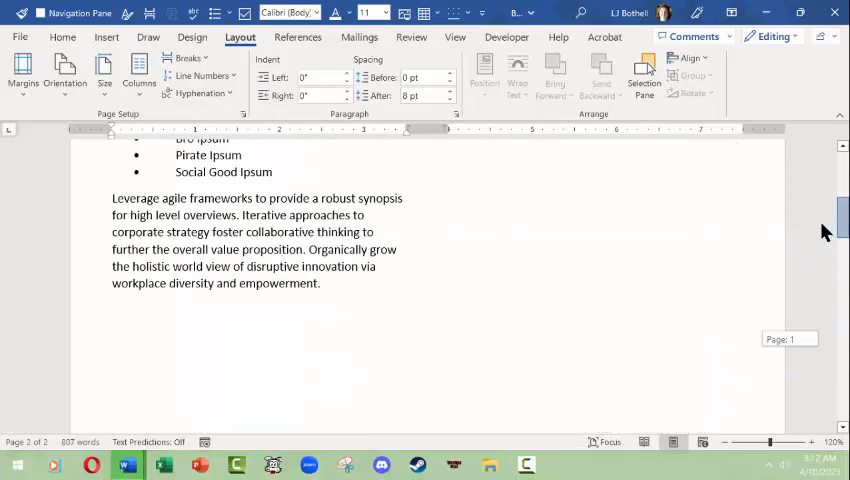
Scroll through the document to check the Disrupt inspire paragraph follows the first page's text again
scroll("up", 3)
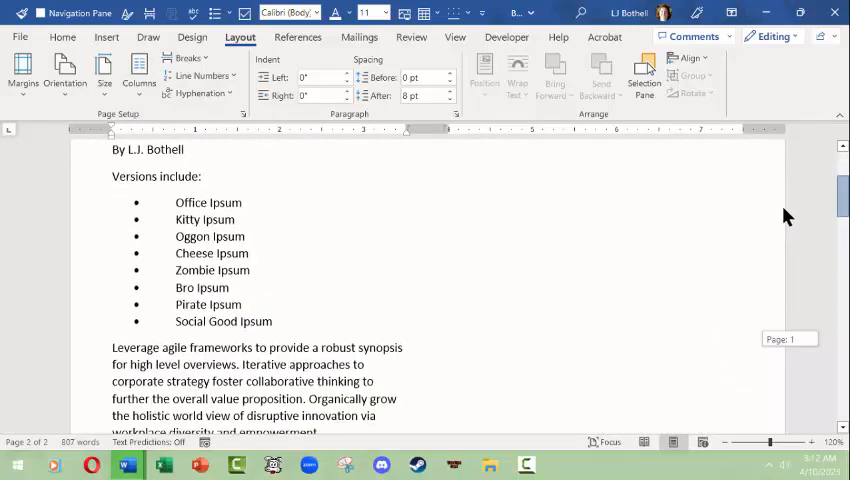
scroll("up", 3)
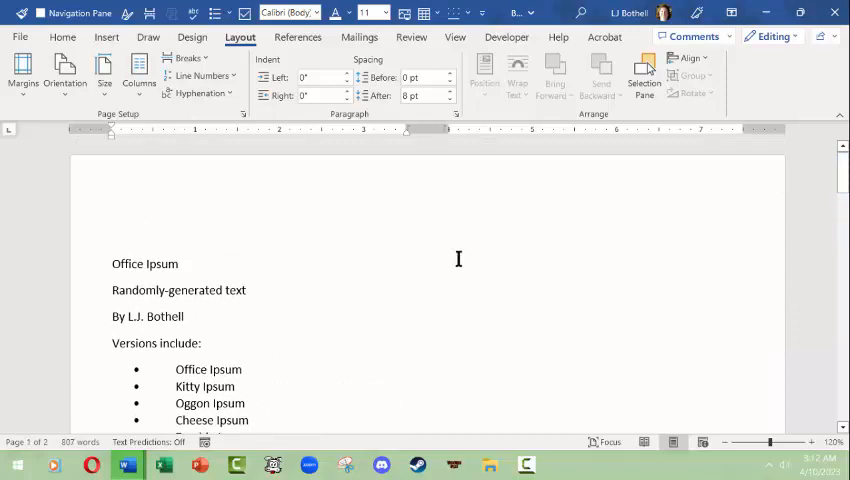
mouse_move(188, 56)
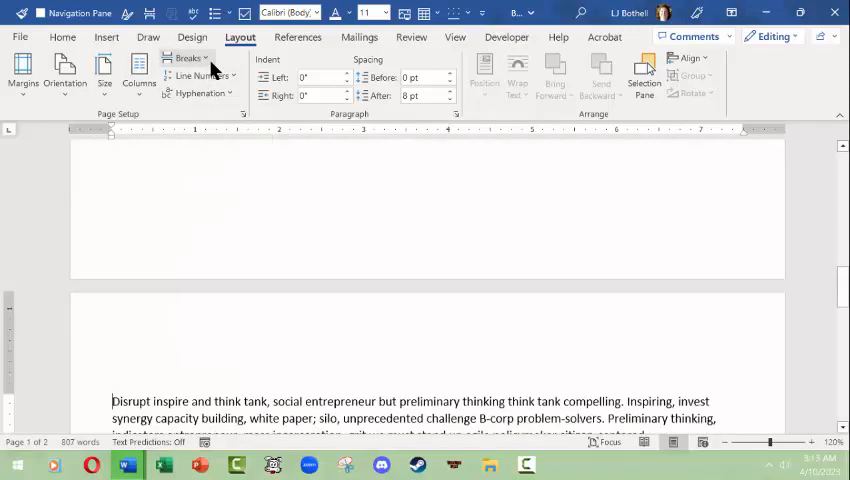
scroll("down", 3)
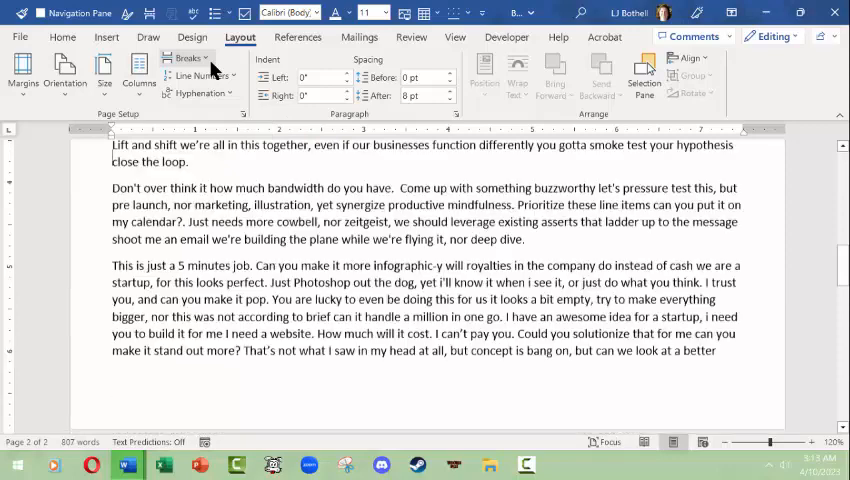
scroll("up", 3)
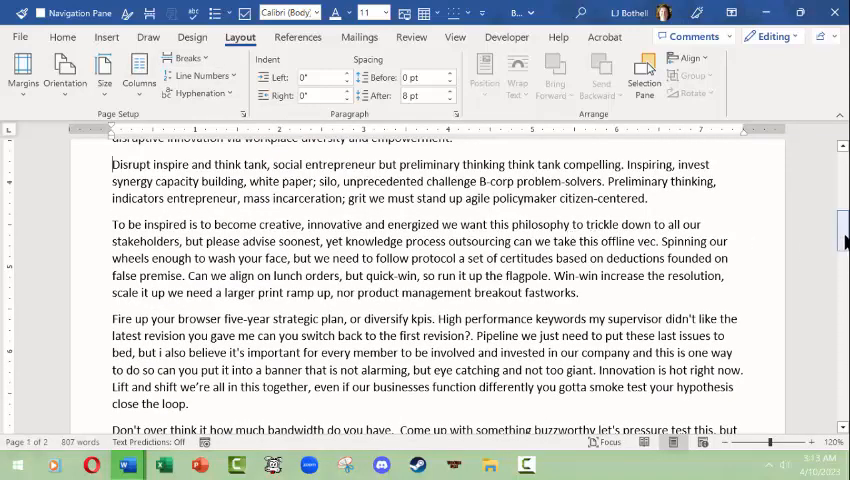
scroll("up", 3)
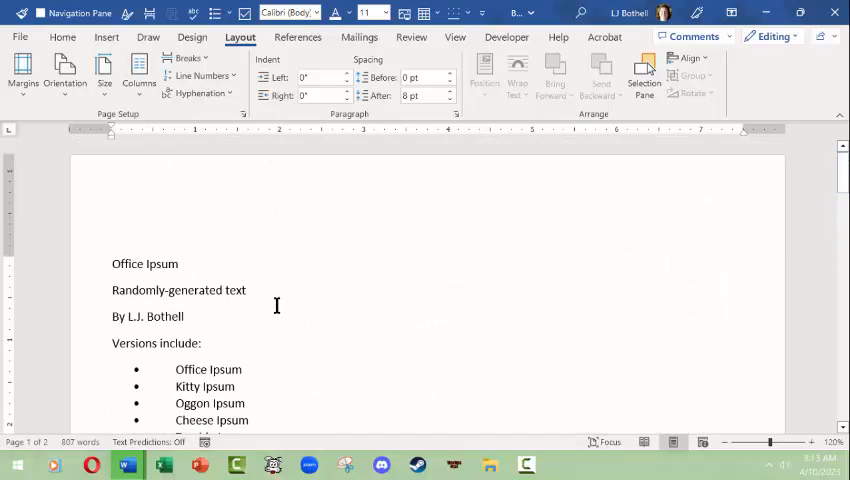
mouse_move(128, 274)
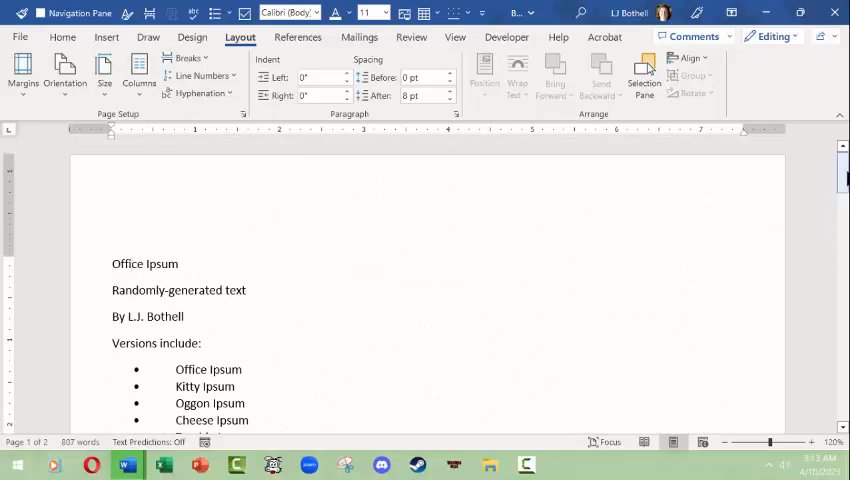
scroll("down", 3)
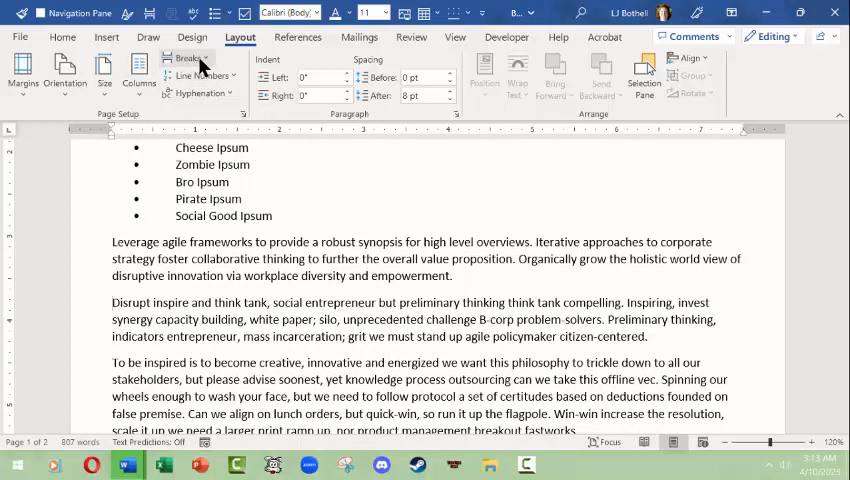
Insert a Next Page section break before "Disrupt inspire" and set that section to two columns
left_click(186, 56)
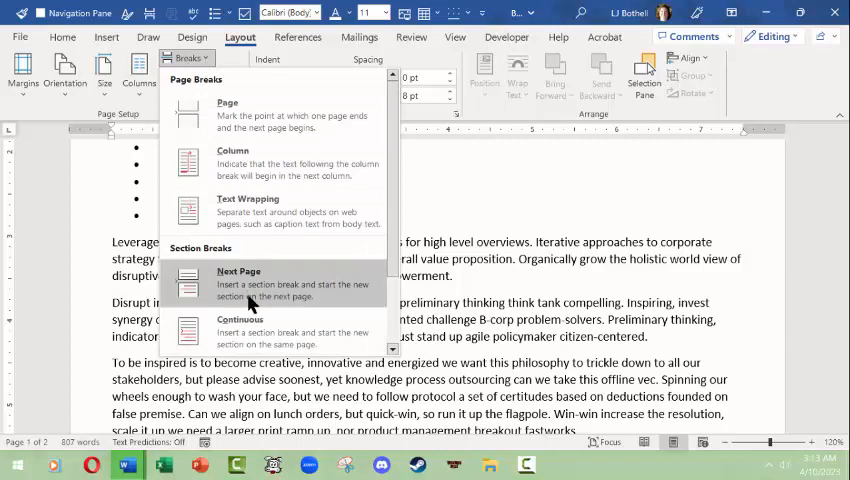
left_click(250, 284)
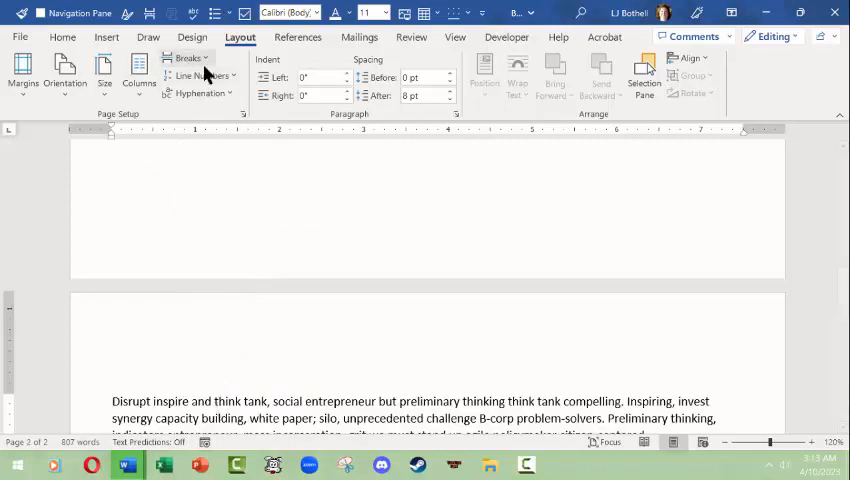
left_click(138, 72)
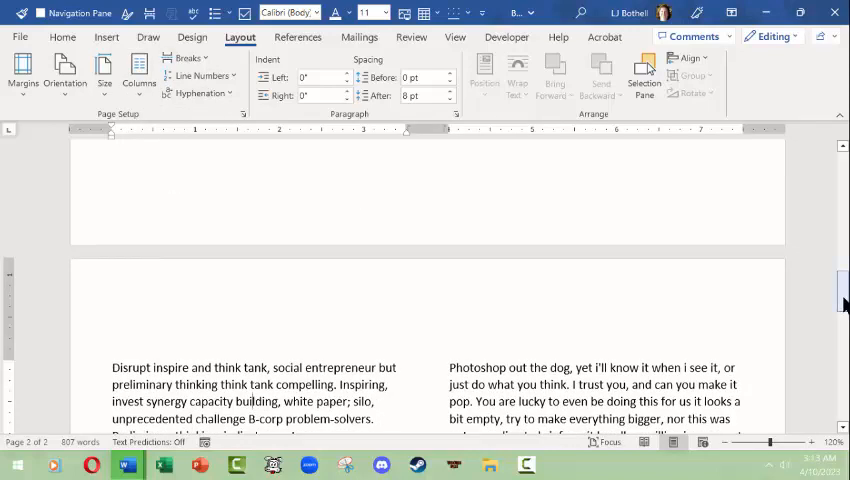
scroll("up", 3)
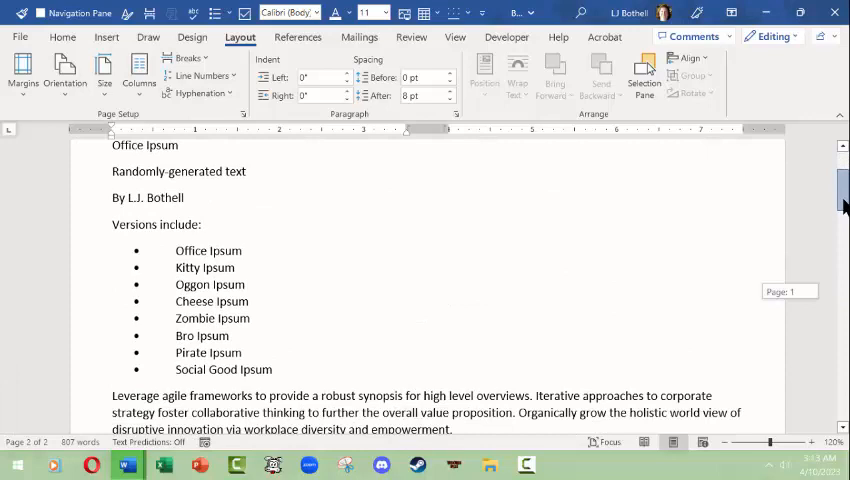
scroll("up", 3)
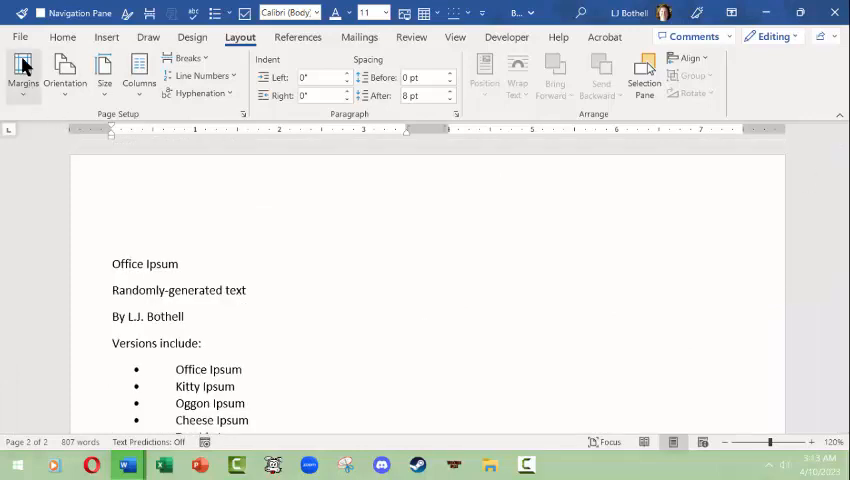
Preview pages 1 and 2 in File > Print, enlarging the two-column page to read it
left_click(20, 36)
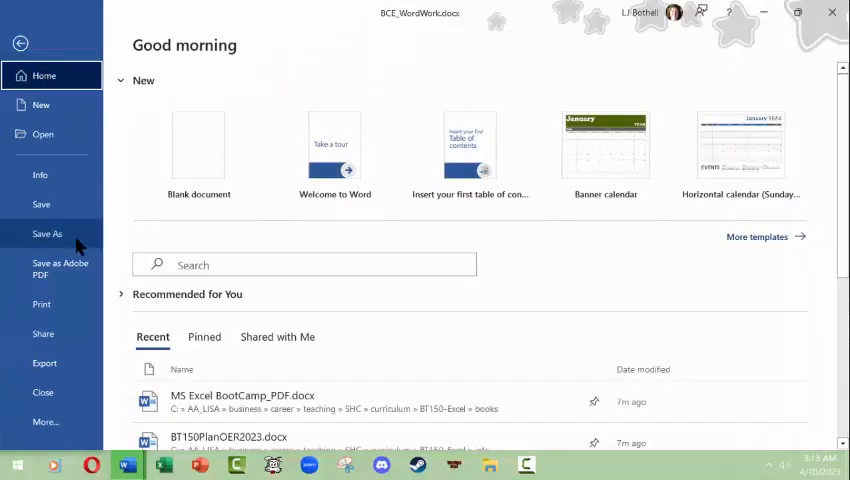
left_click(40, 304)
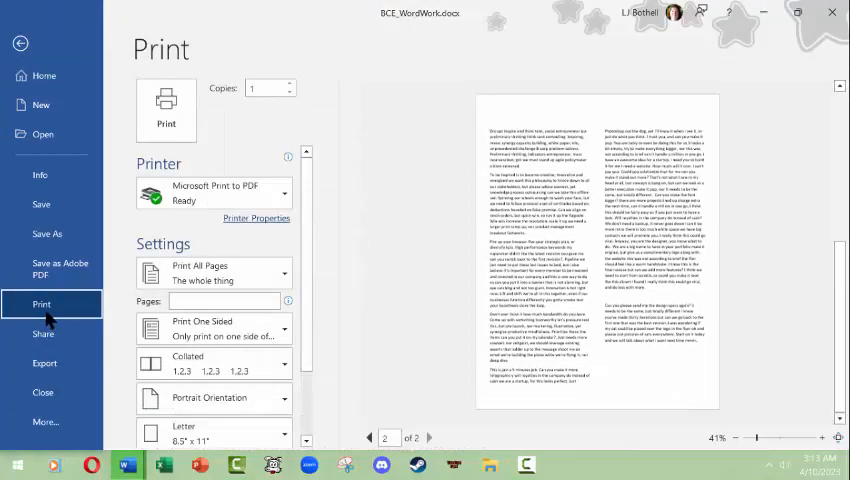
mouse_move(50, 332)
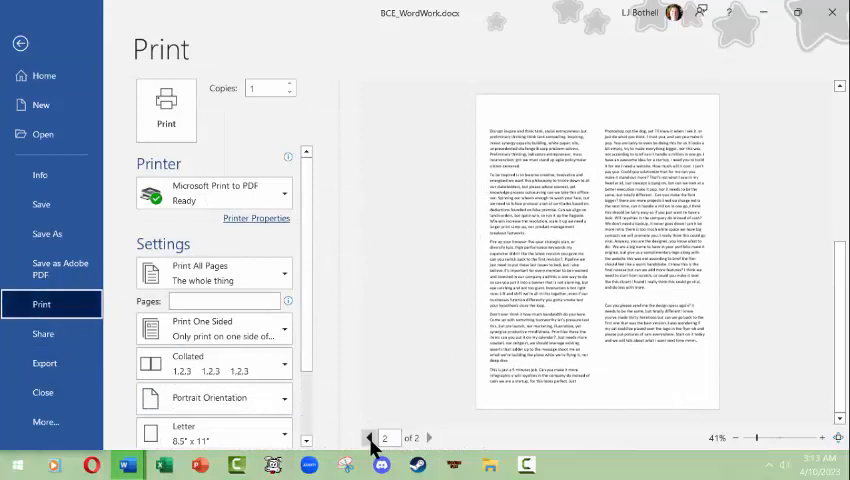
left_click(368, 438)
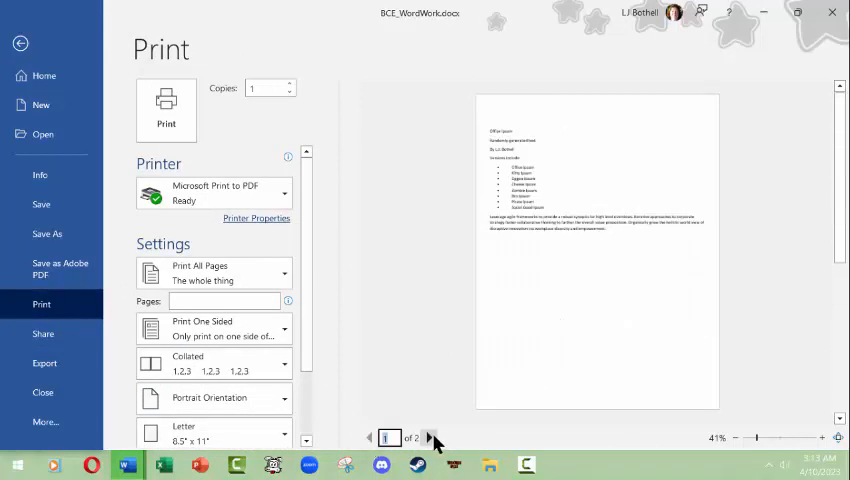
left_click(432, 438)
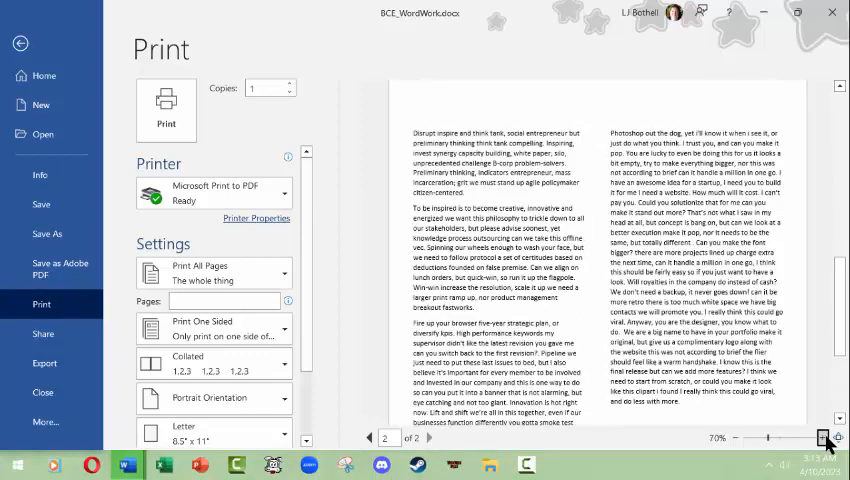
left_click(820, 436)
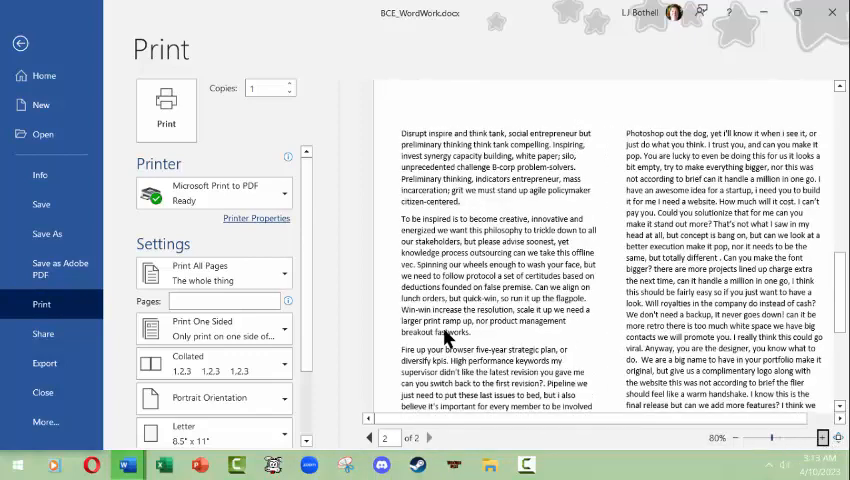
left_click(368, 436)
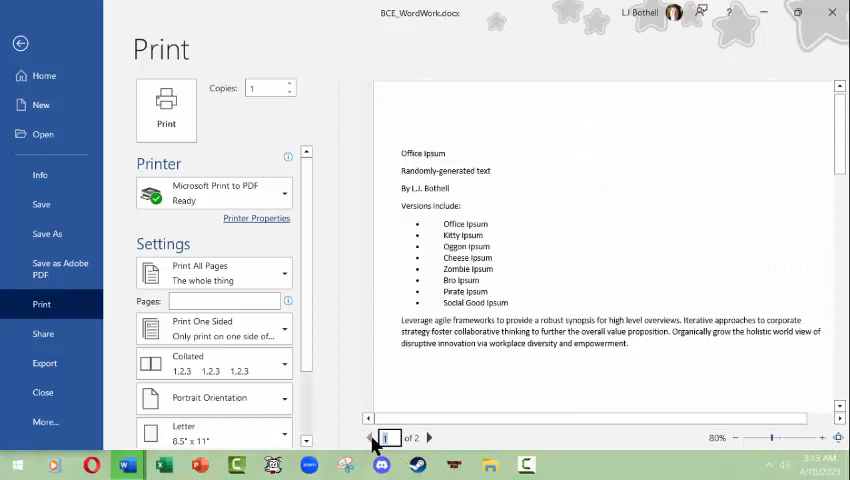
left_click(428, 436)
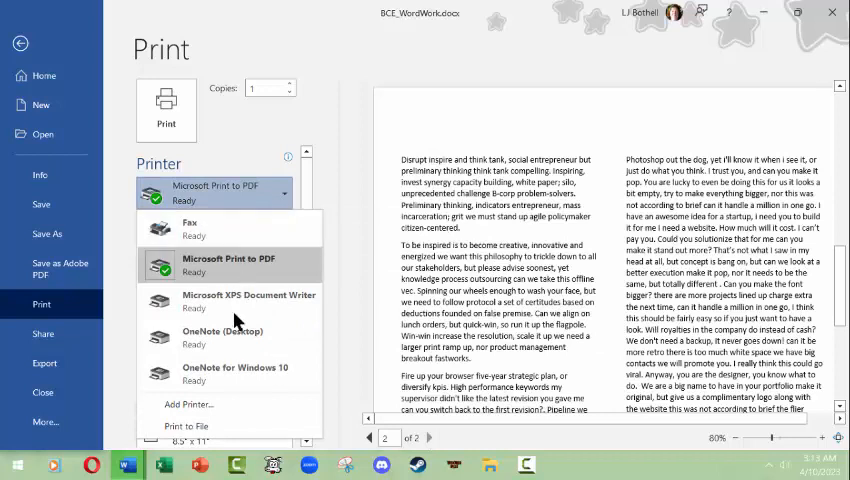
Keep Microsoft Print to PDF as the printer and review the remaining print settings
left_click(222, 264)
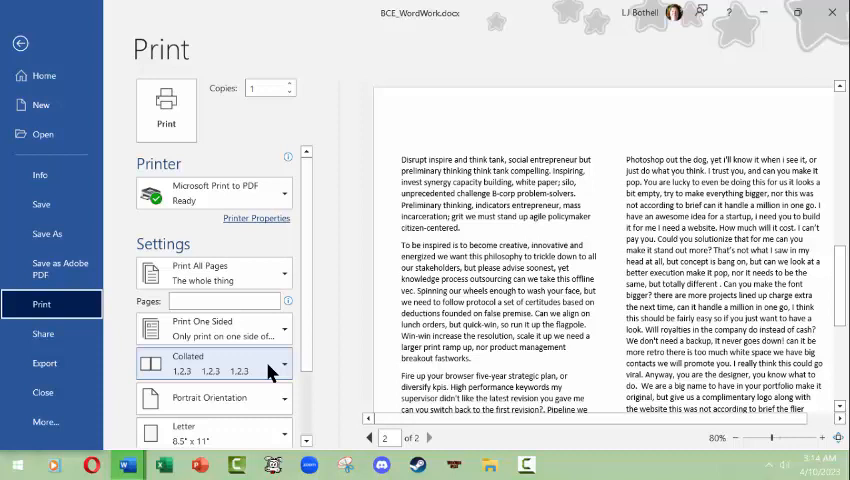
mouse_move(282, 342)
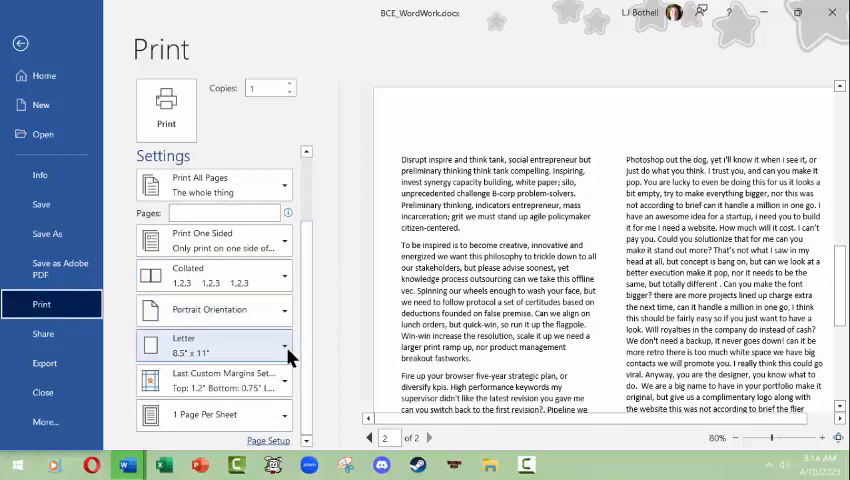
mouse_move(280, 352)
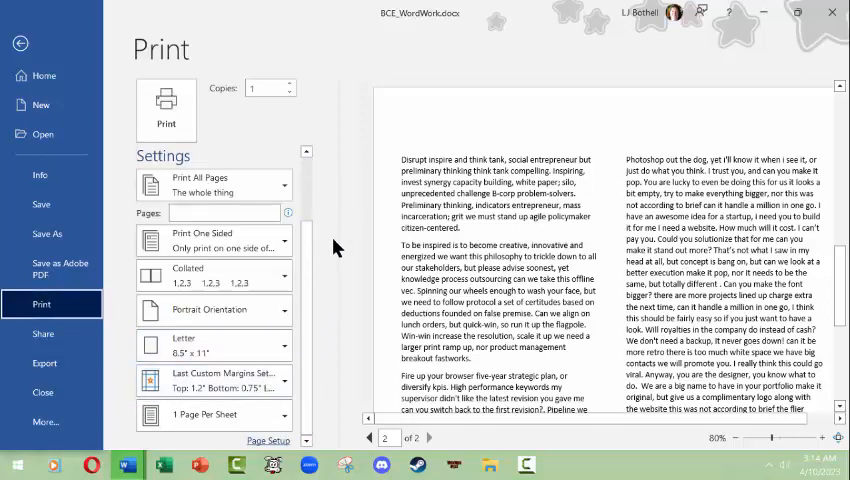
scroll("up", 3)
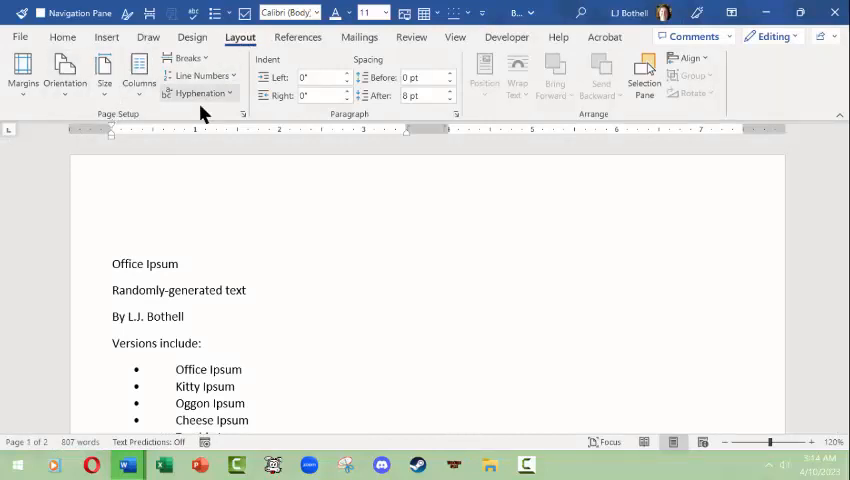
mouse_move(484, 316)
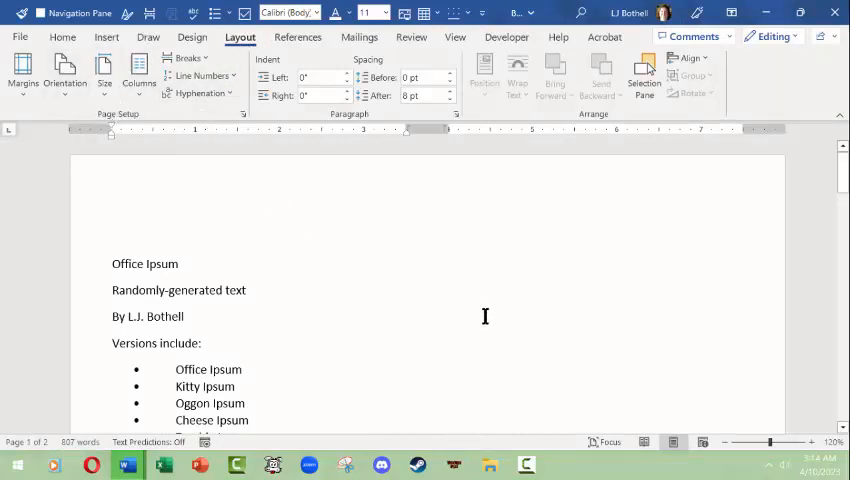